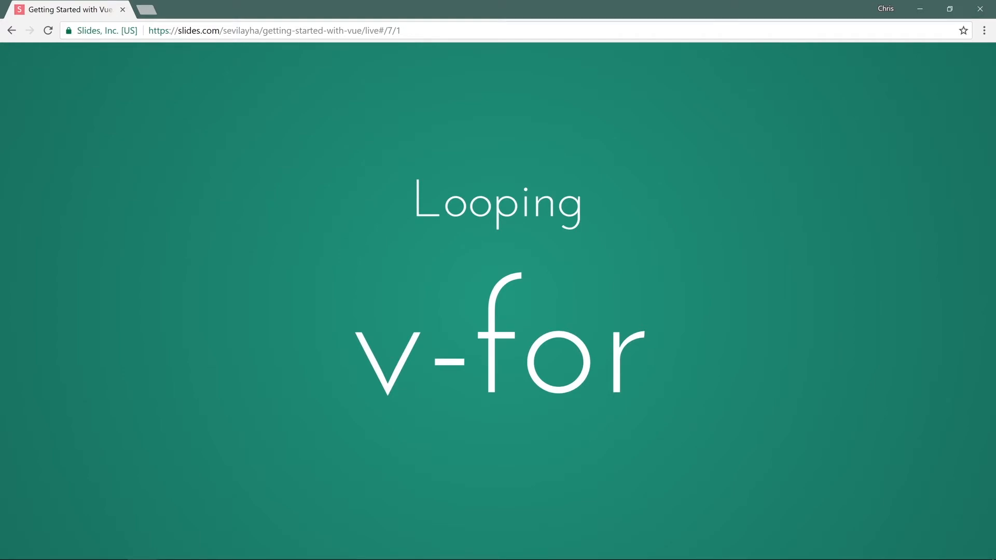
- Switch from the Slides.com browser window to index.html in Visual Studio Code
key(alt+tab)
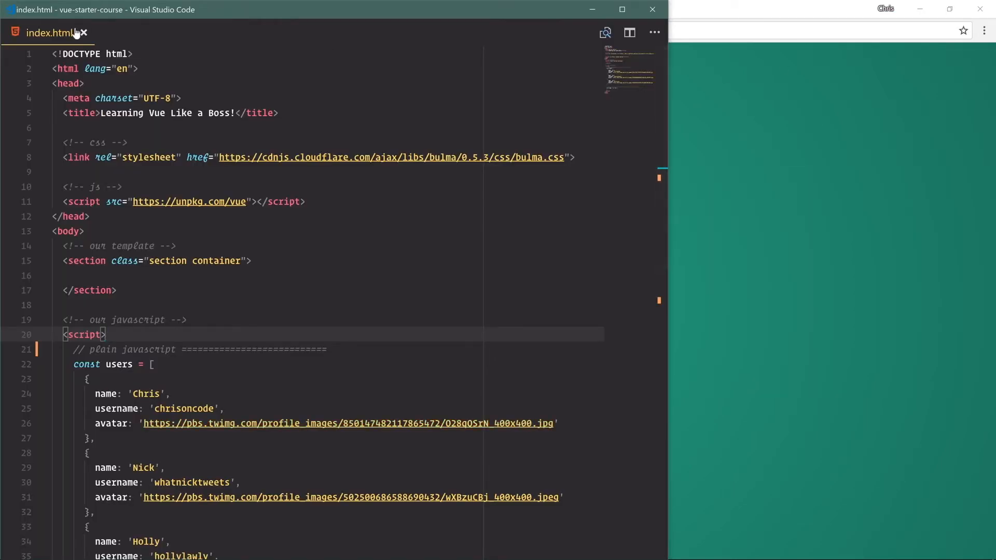
mouse_move(49, 33)
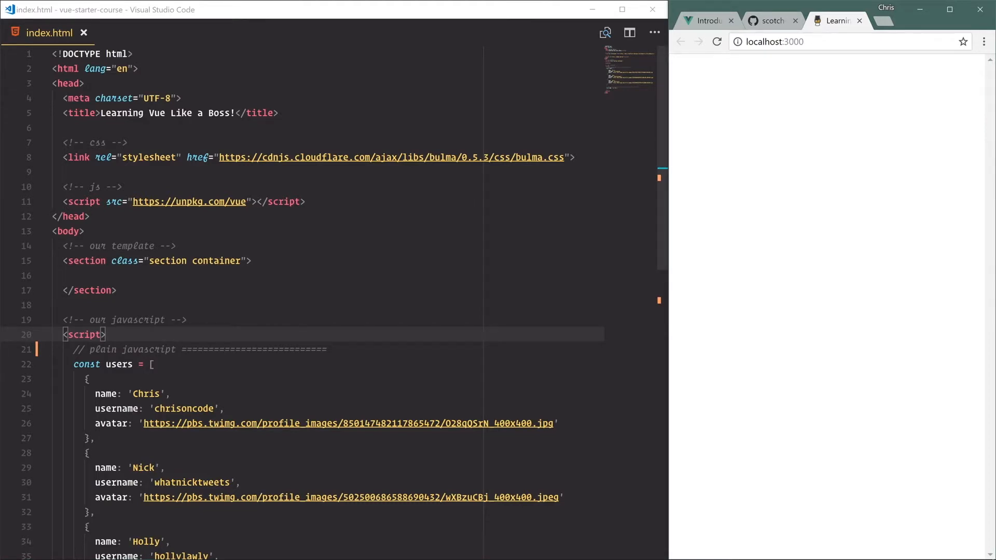
- Cut the '// plain javascript' comment above the users array and add a blank line inside the <section>
scroll(down, 3)
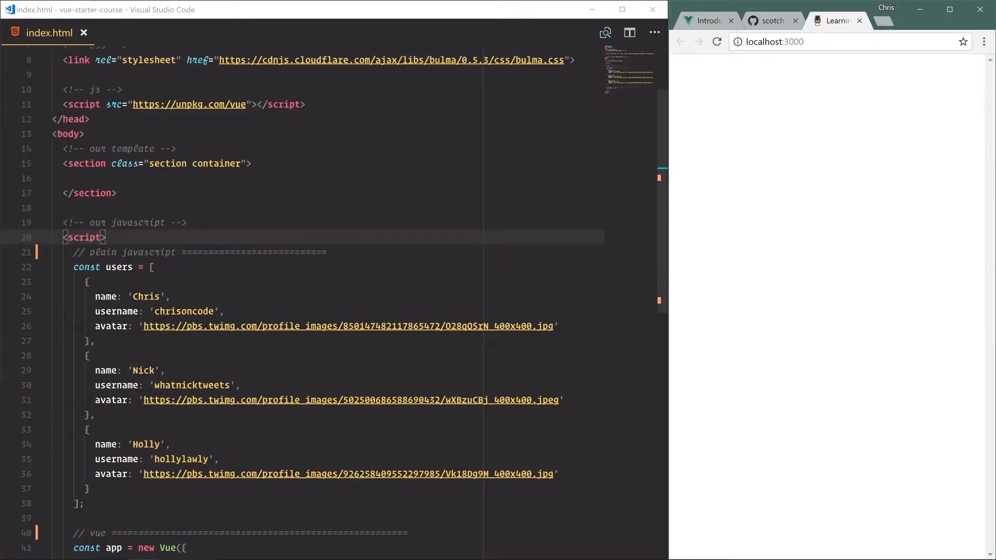
scroll(down, 3)
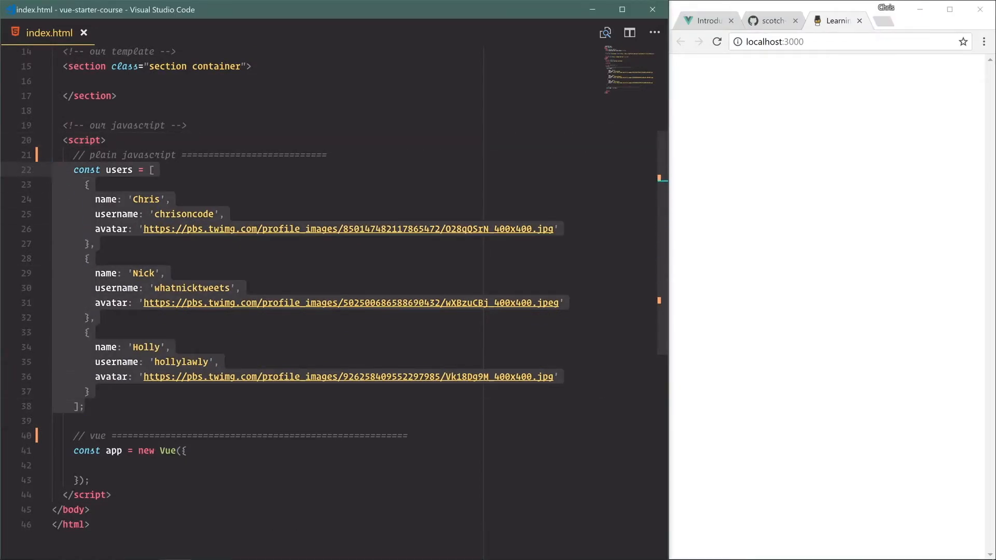
click(151, 169)
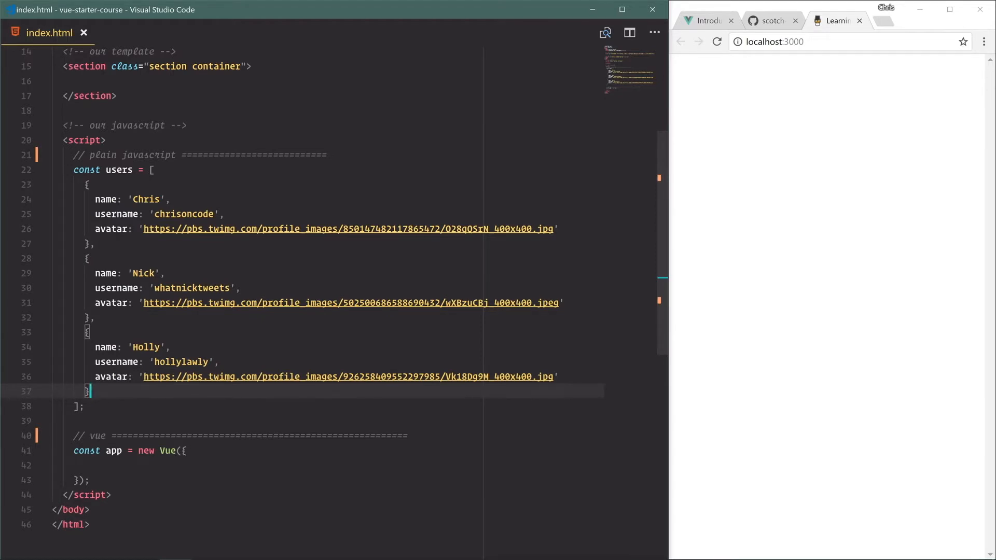
scroll(down, 3)
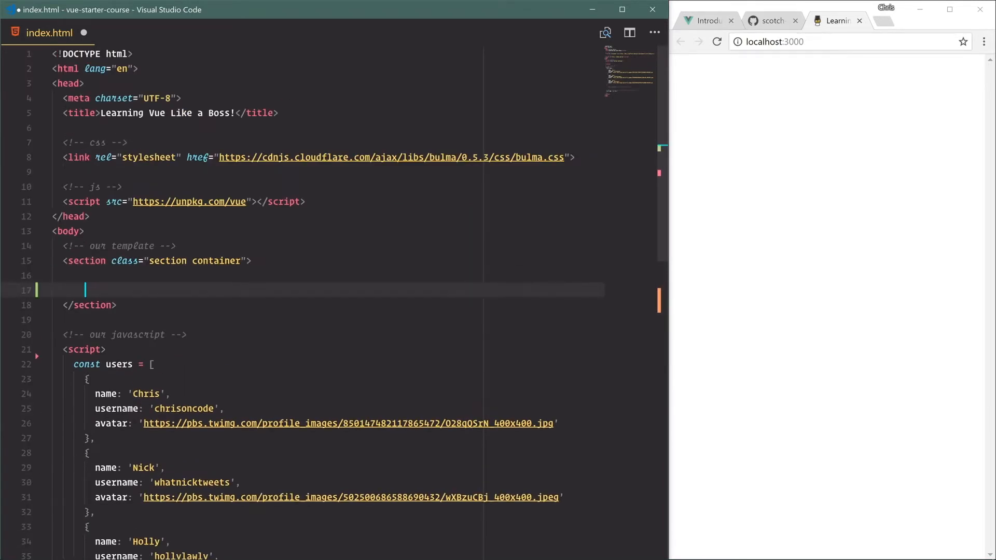
- Add a user-list element inside the section and paste the plain javascript comment after the users array
text(<div class="user-)
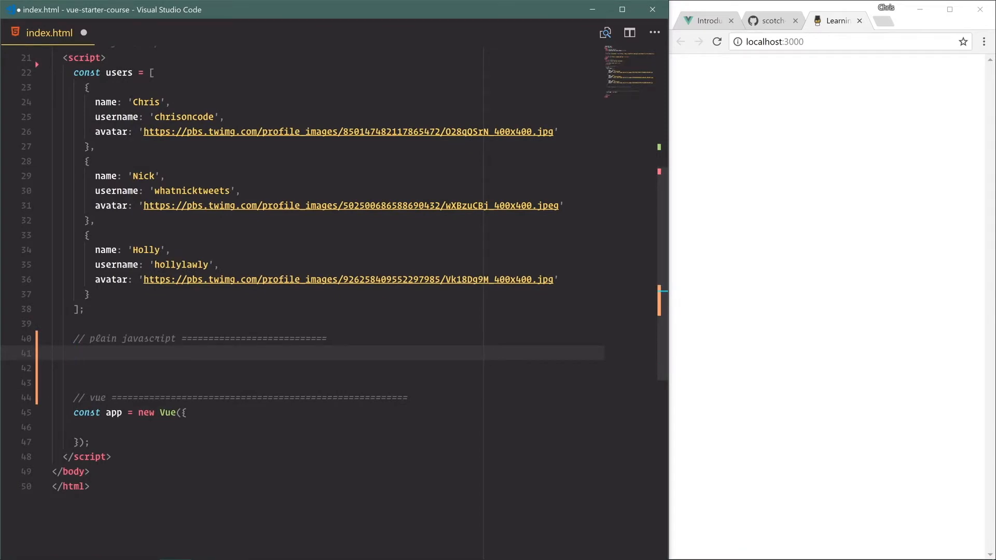
- Declare const userList = document.querySelector('.user-list')
text(const userList =)
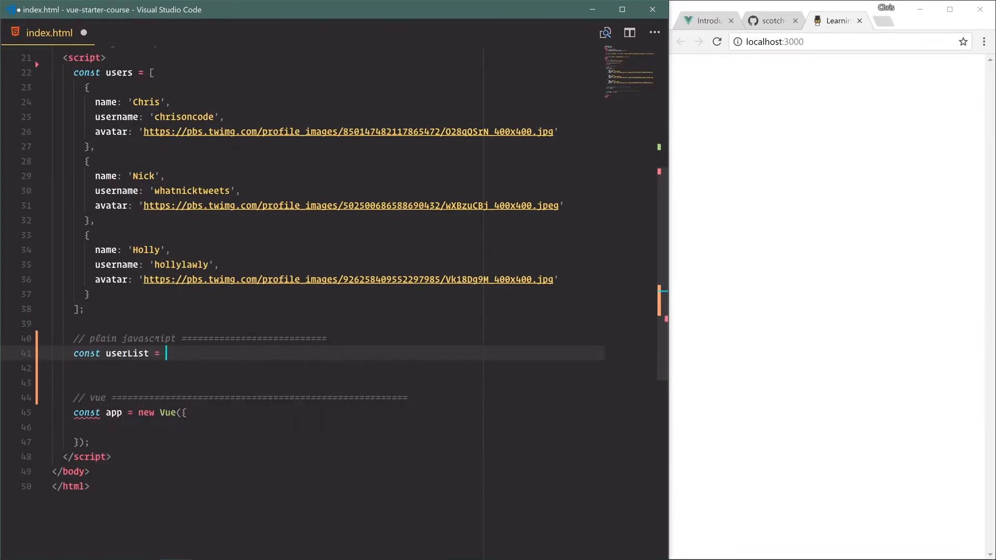
text(document.querySelector(')
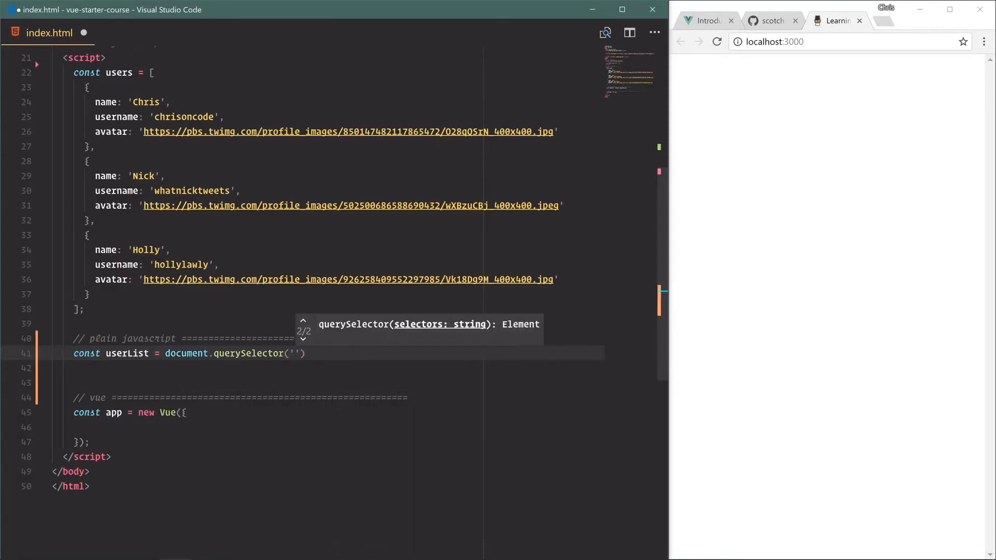
text(.user-list)
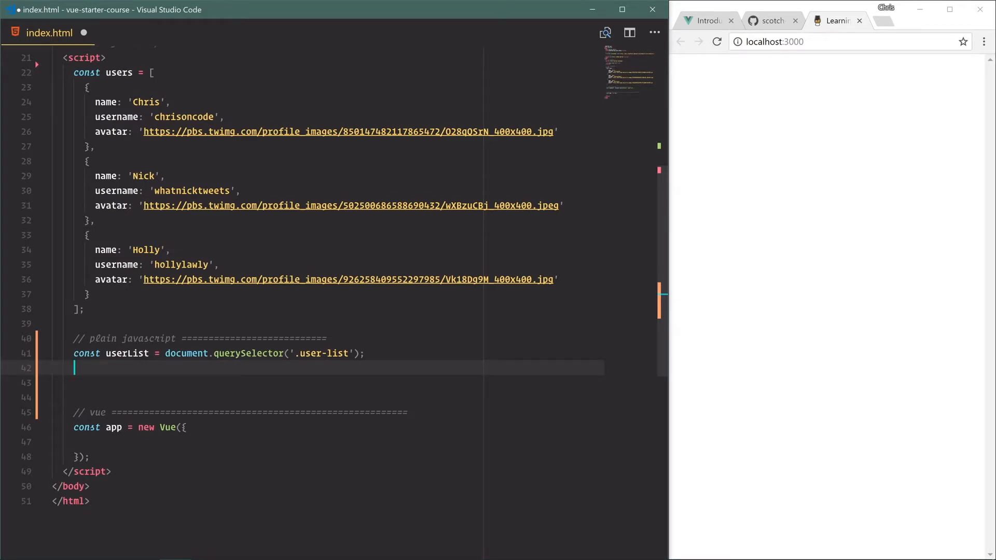
- Start an empty users.forEach(function(user) { }) loop
text(users.forEach)
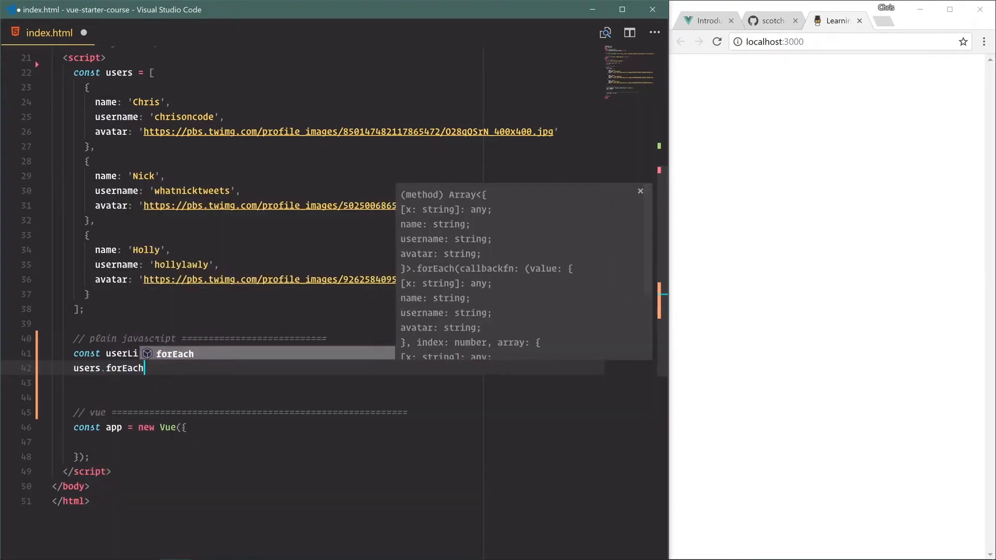
text((function())
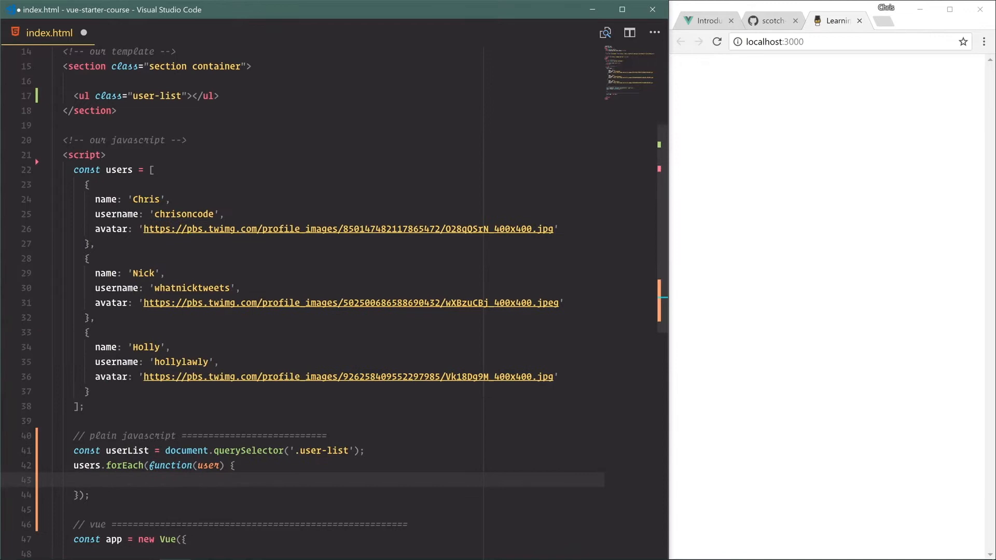
text(<)
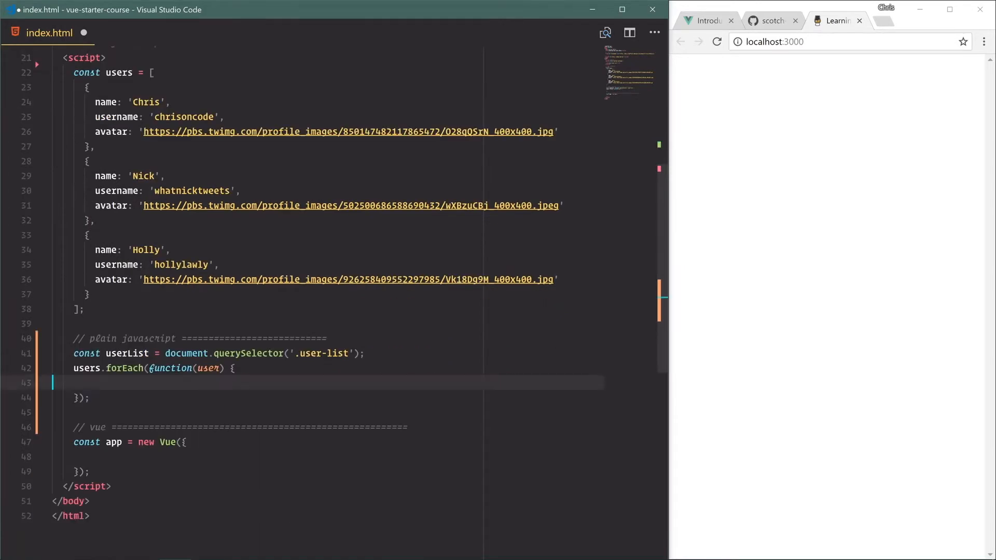
- Inside the loop, create const userItem = document.createElement('li')
text(const)
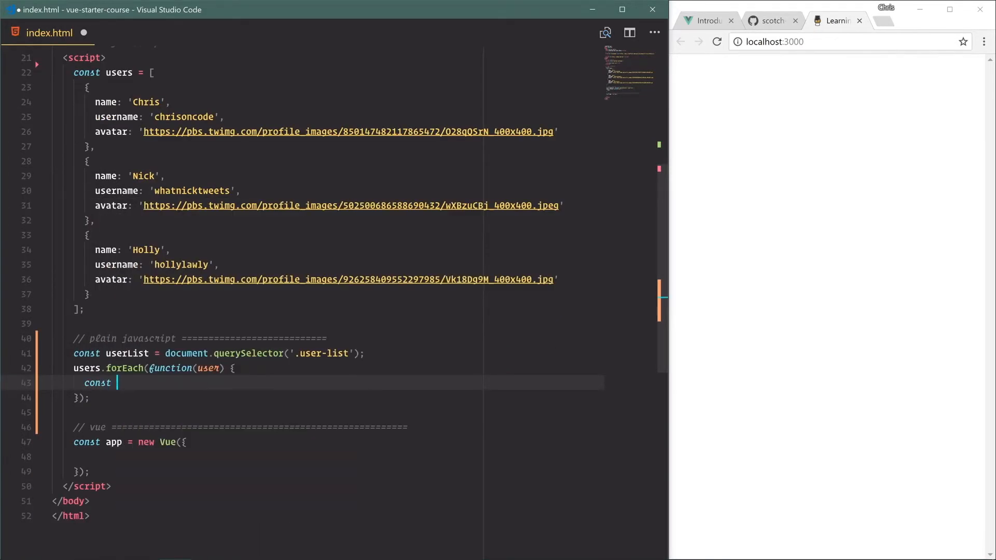
text(userItem = document.create)
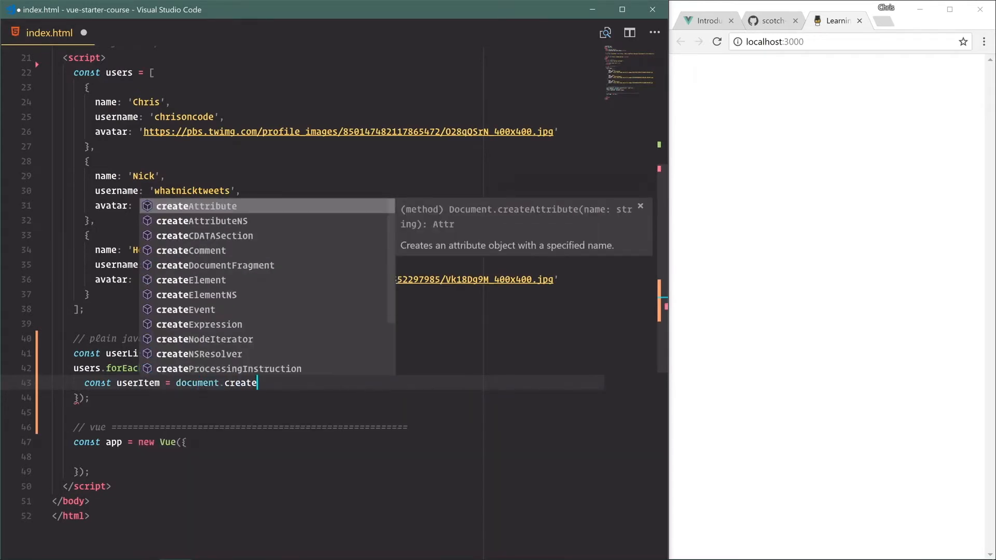
text(Element('li');)
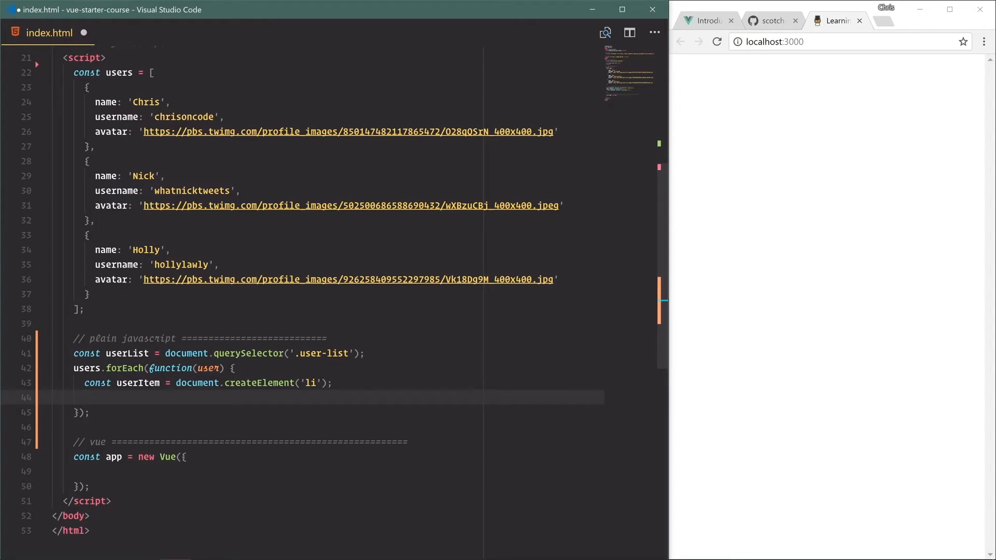
- Begin userItem.innerHTML = ` ` with an empty template literal
text(us)
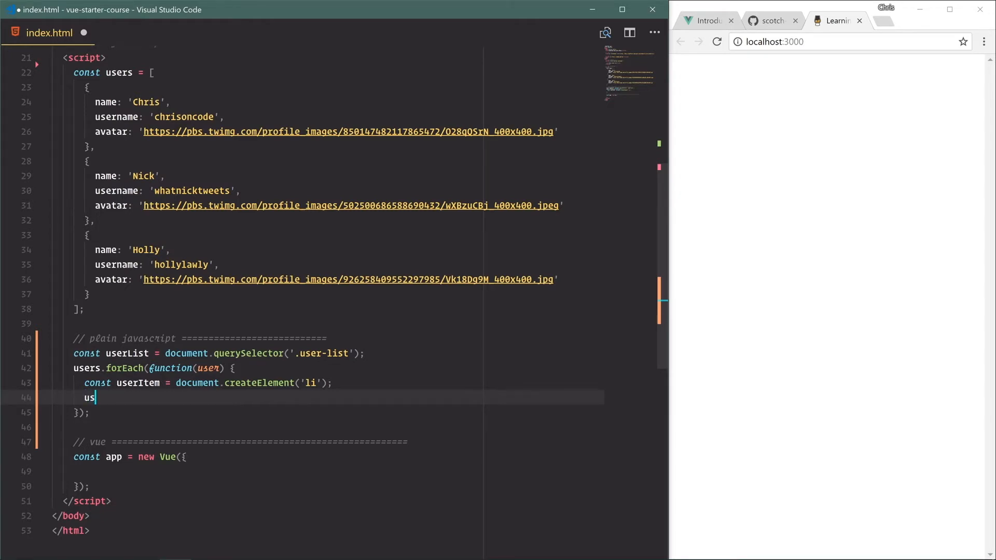
text(erItem.inner)
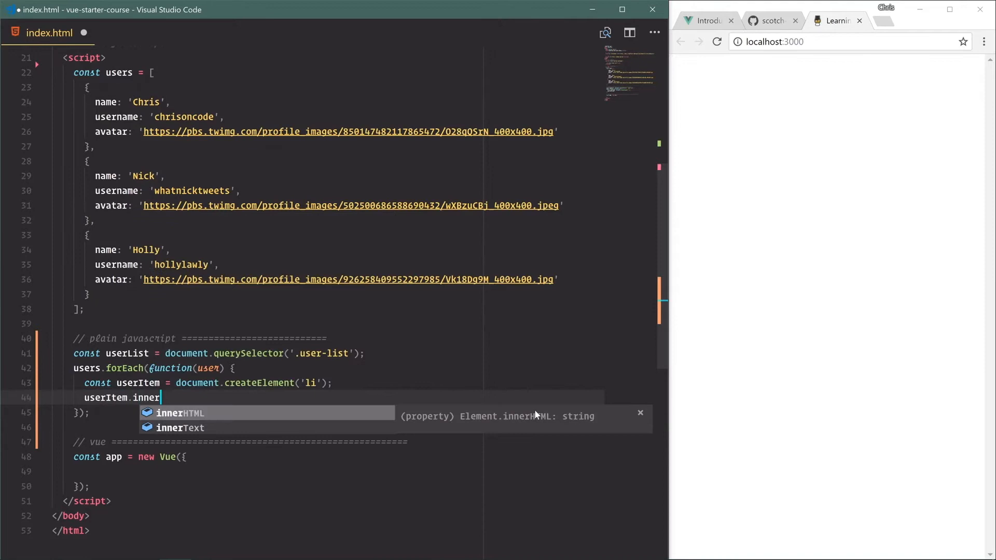
text(HTML =)
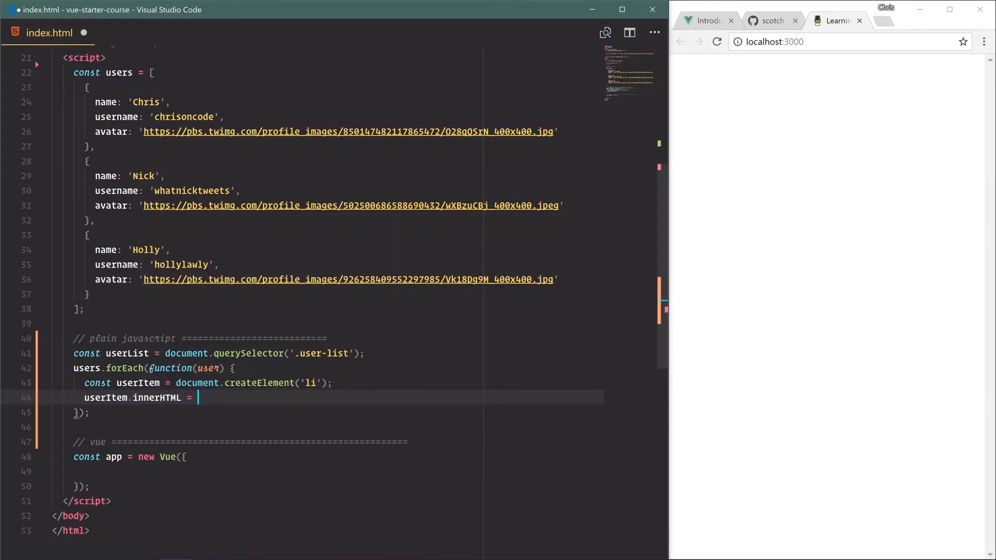
text(`)
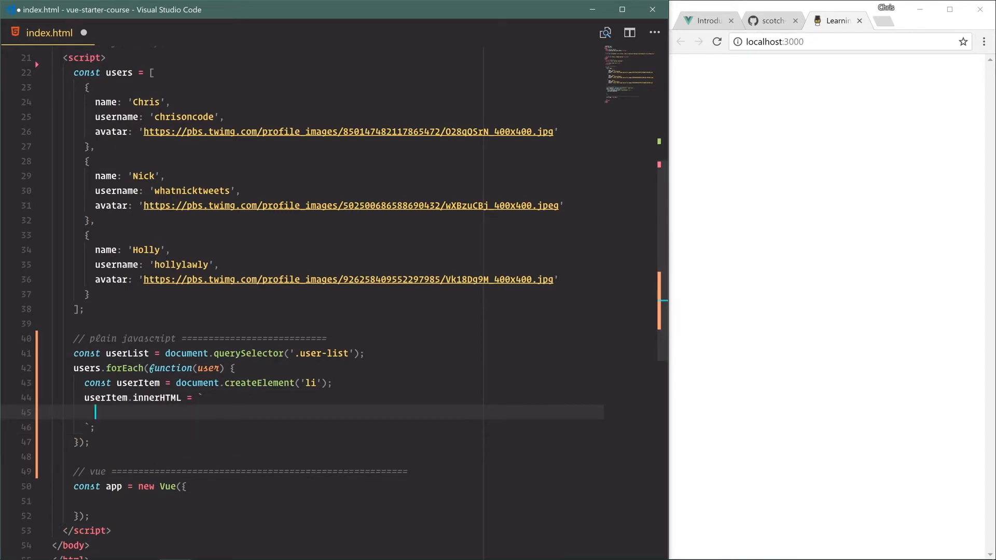
- Add an img with src ${user.avatar}, width and height 200, followed by <br>
text(<img)
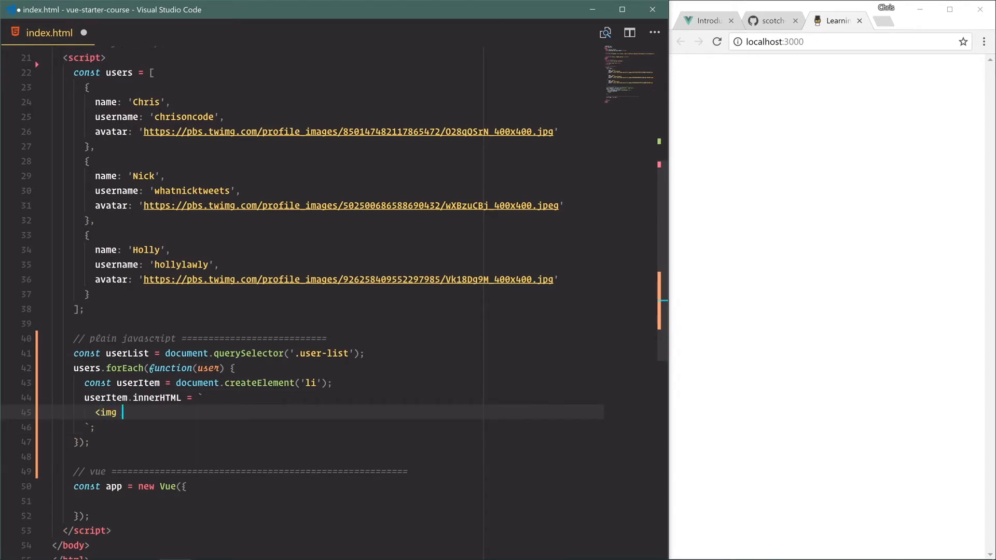
text(src="${)
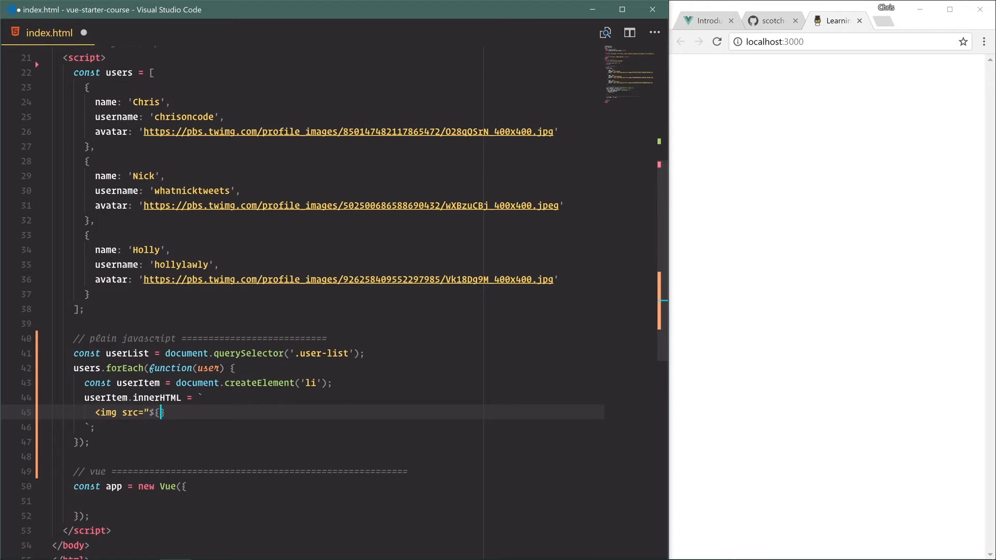
text(user.avatar)
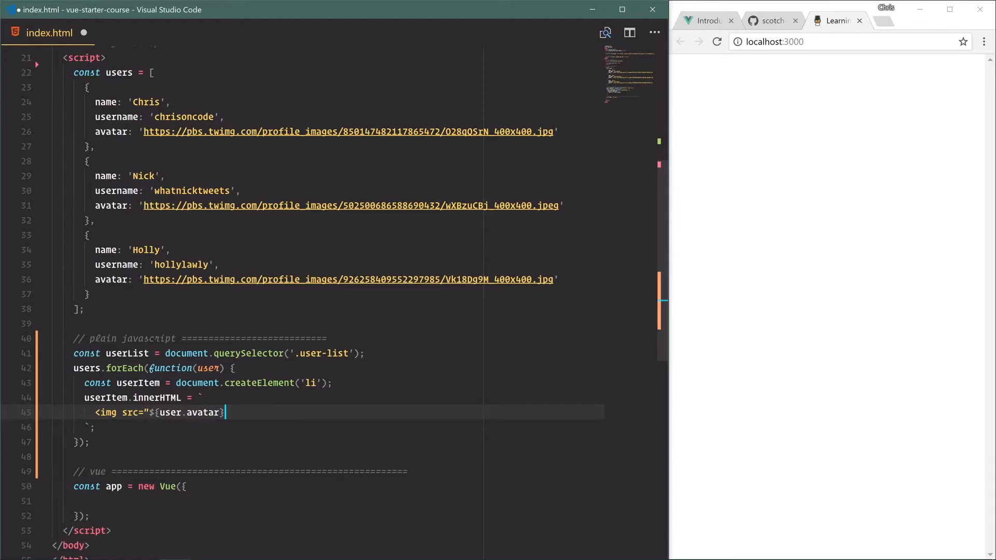
text(" width="200" height)
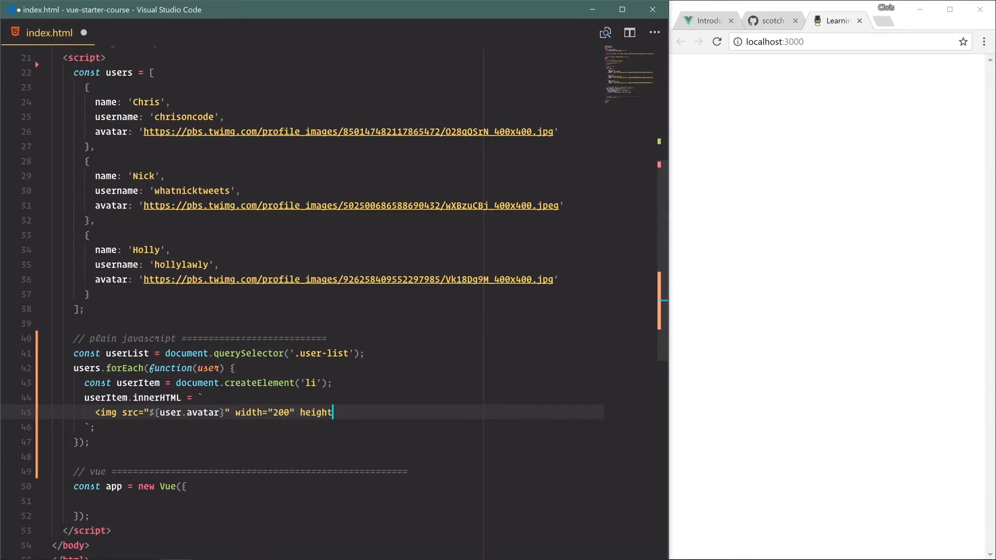
text(="200">)
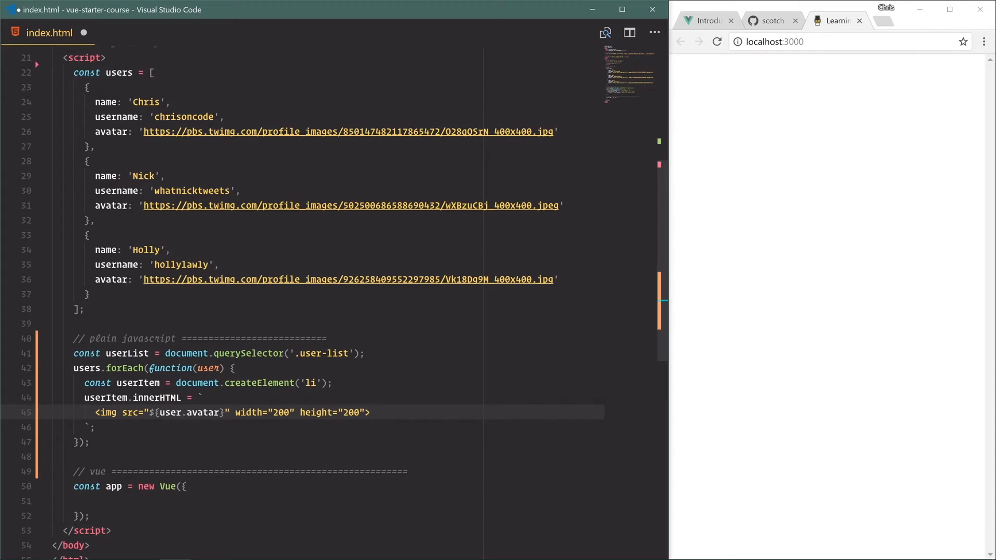
text(<br>)
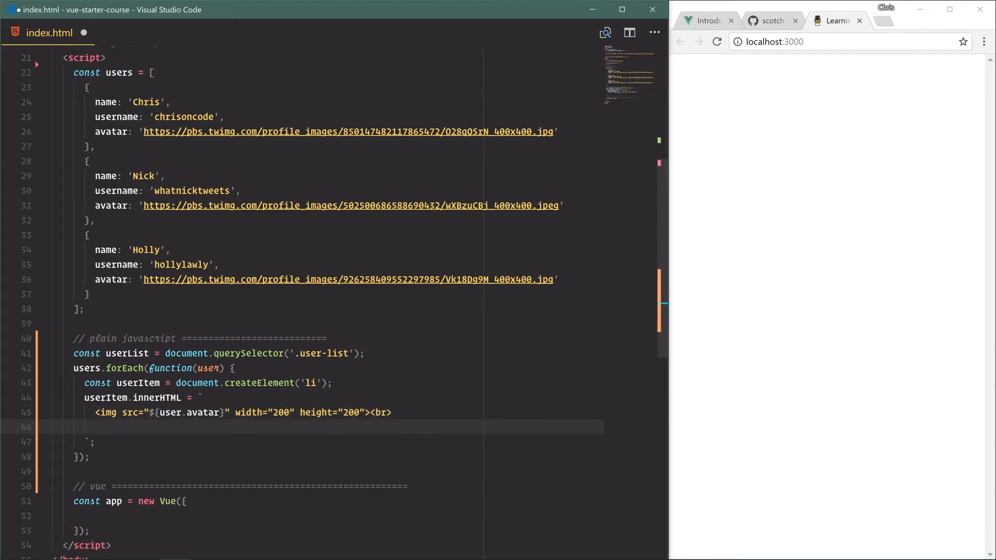
- Add Name: ${user.name} and Username lines, then userList.appendChild(userItem)
text(Nam)
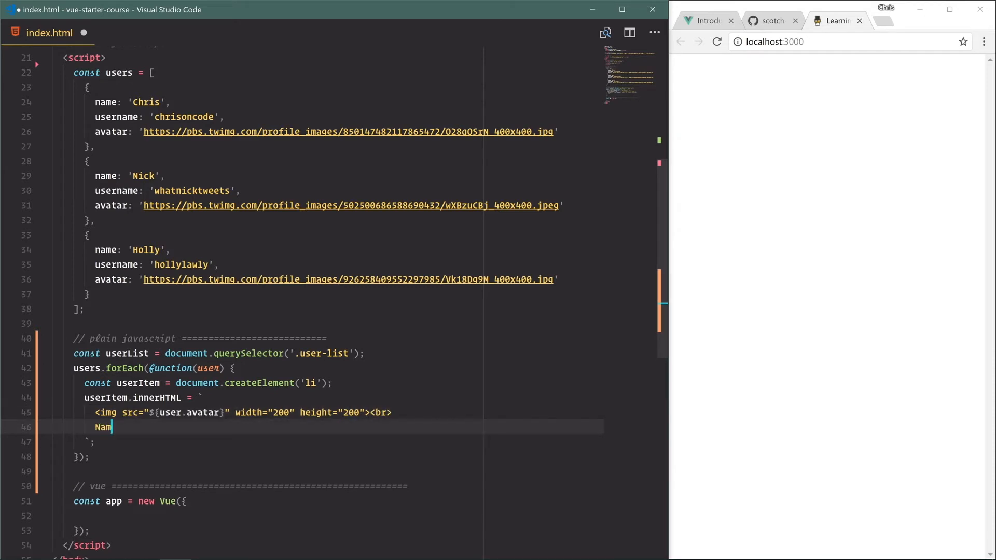
text(e: ${user.name}<br)
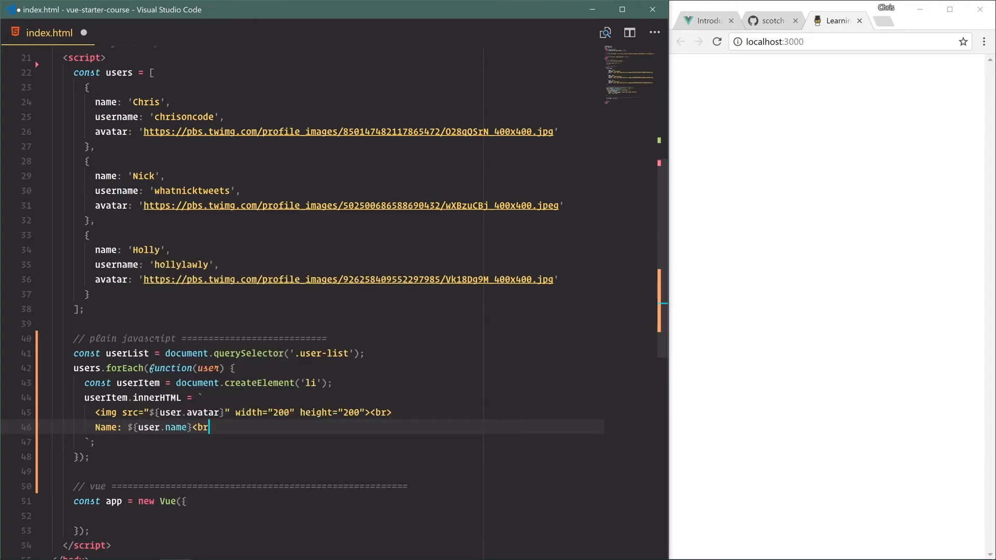
key(Enter)
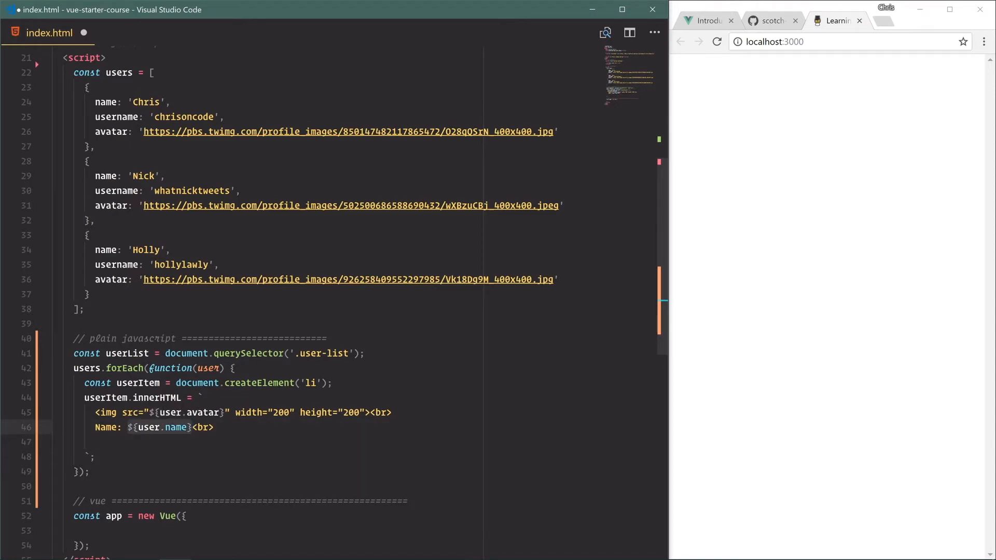
text(user.username})
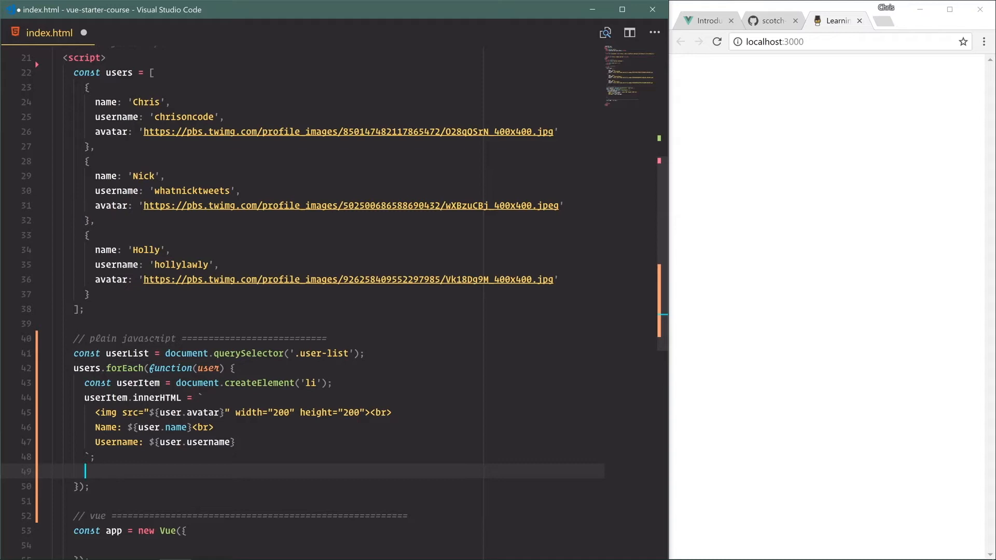
text(userList.appendChild(userItem);)
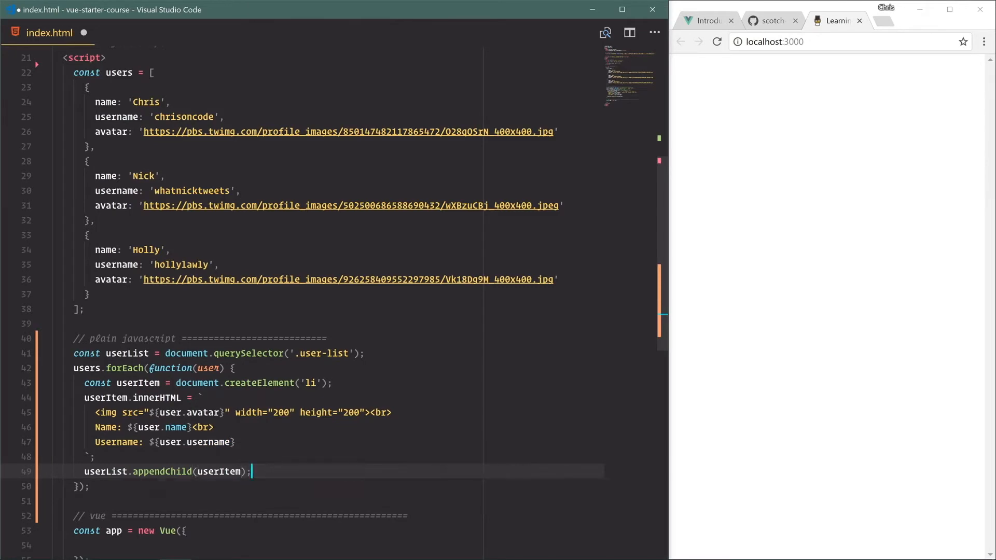
- Save so the page lists Chris, Nick and Holly, then try an author-card div wrapper
key(ctrl+s)
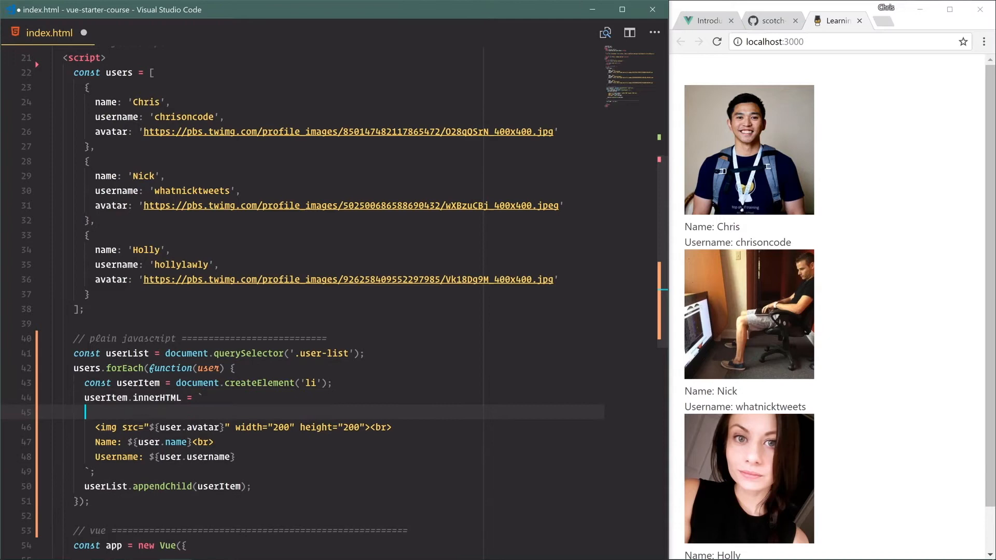
text(<div class="a)
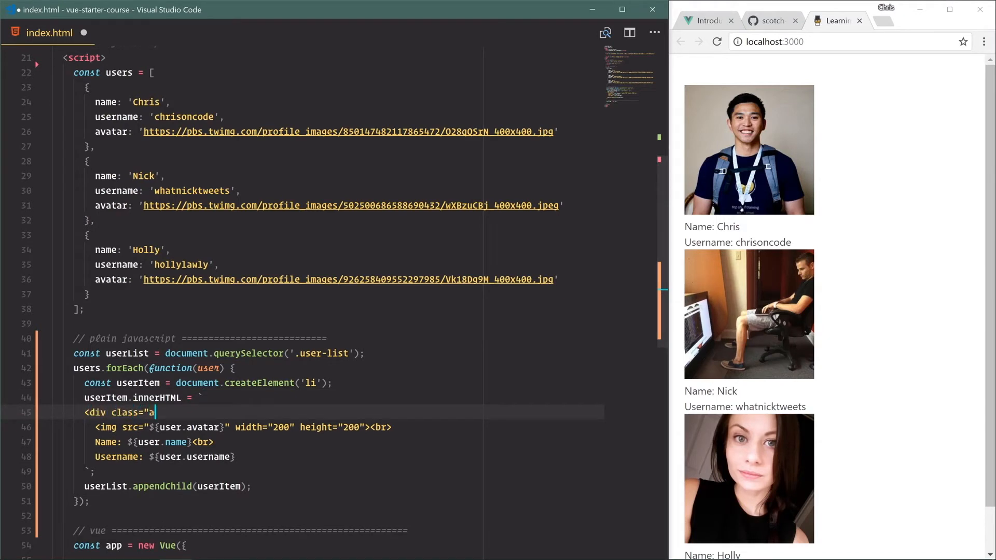
text(uthor-card">)
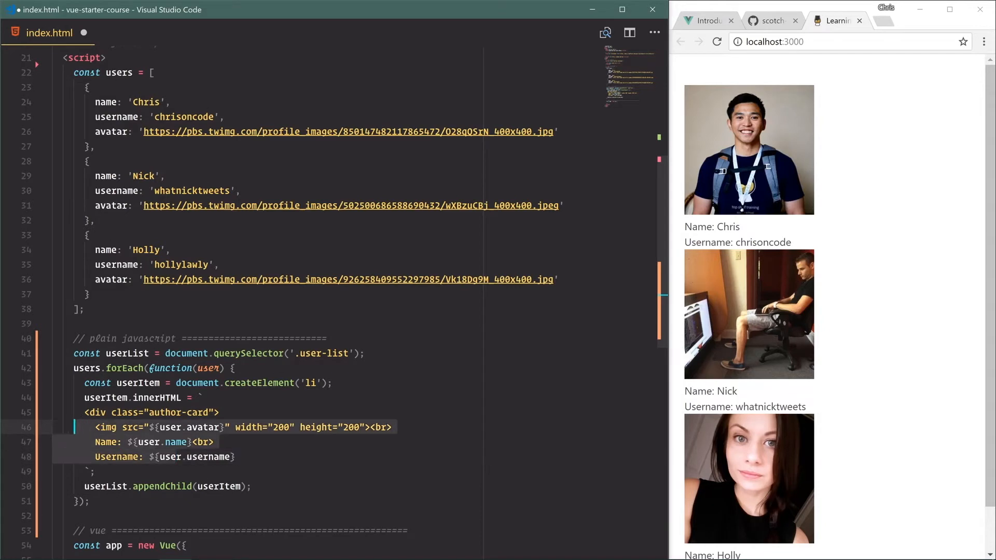
- Remove the author-card wrapper and review the ul.user-list markup
click(203, 397)
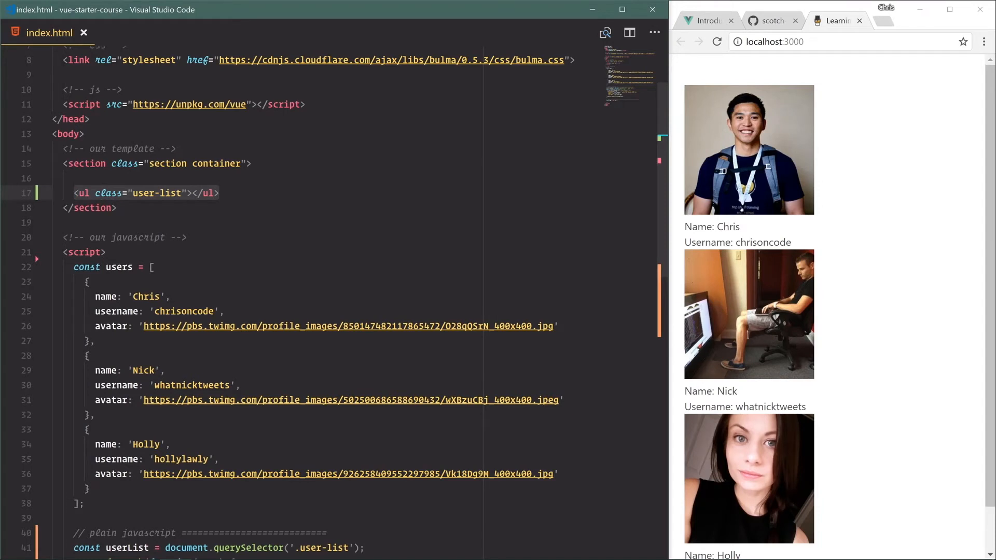
click(192, 193)
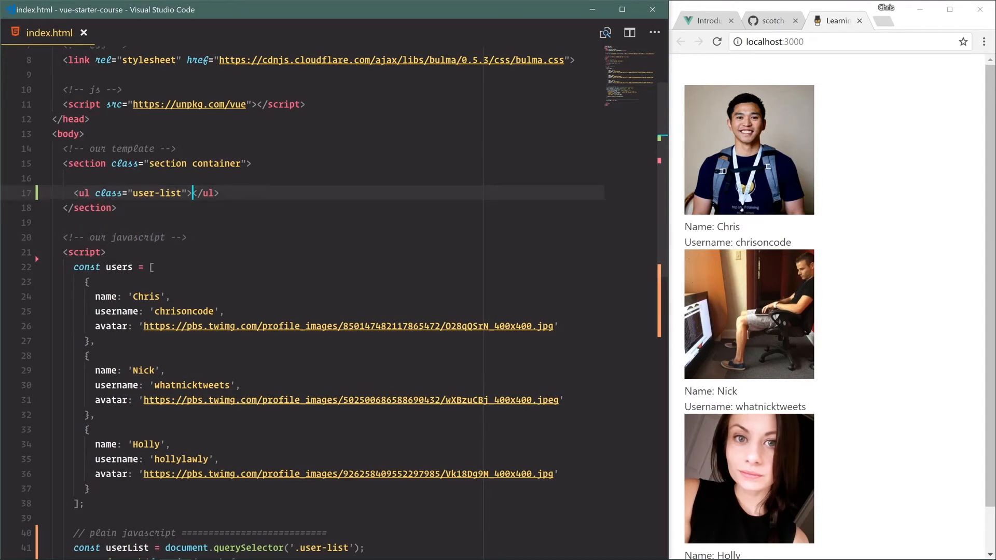
mouse_move(83, 193)
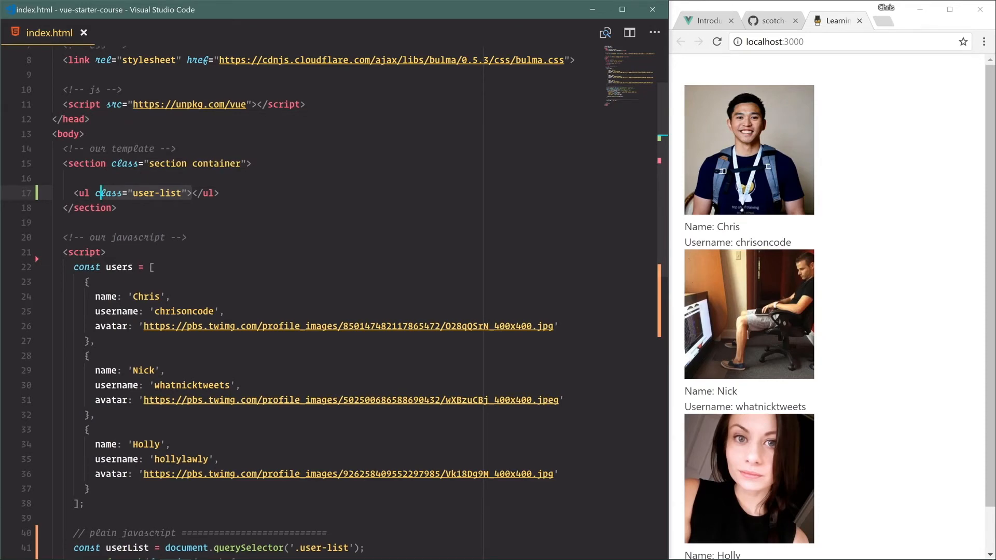
scroll(down, 3)
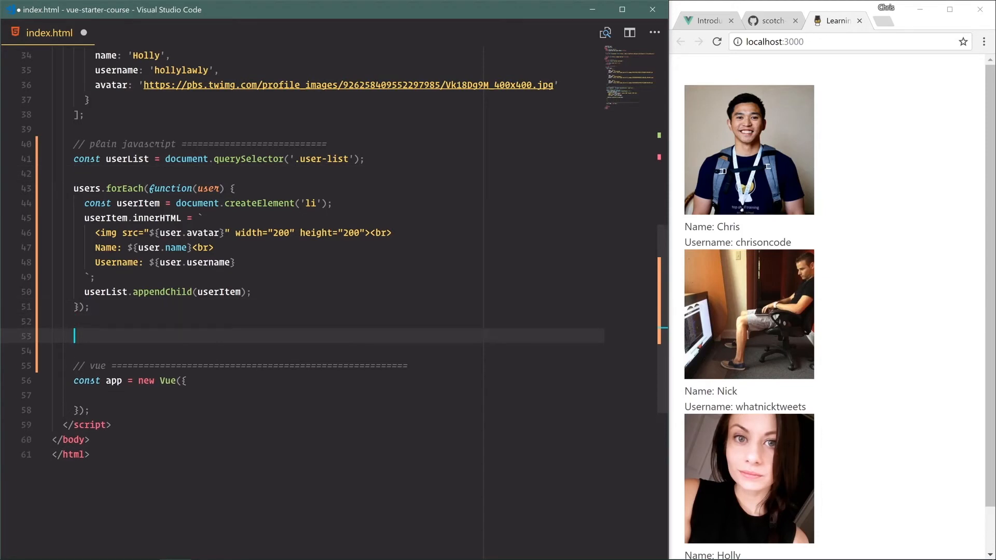
- Wrap the loop body in function injectUserIntoList(user) and pass it to users.forEach
text(function injectUserINto)
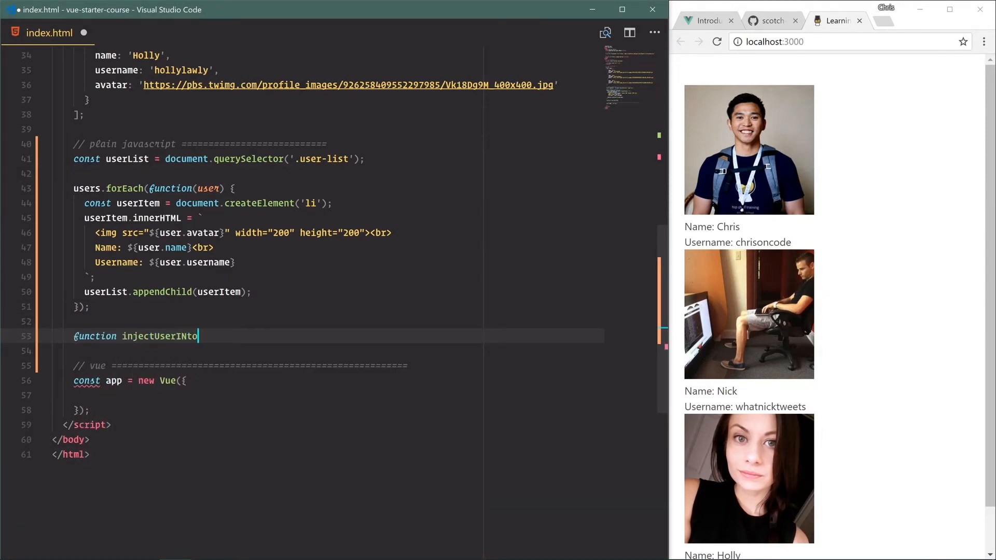
text(List)
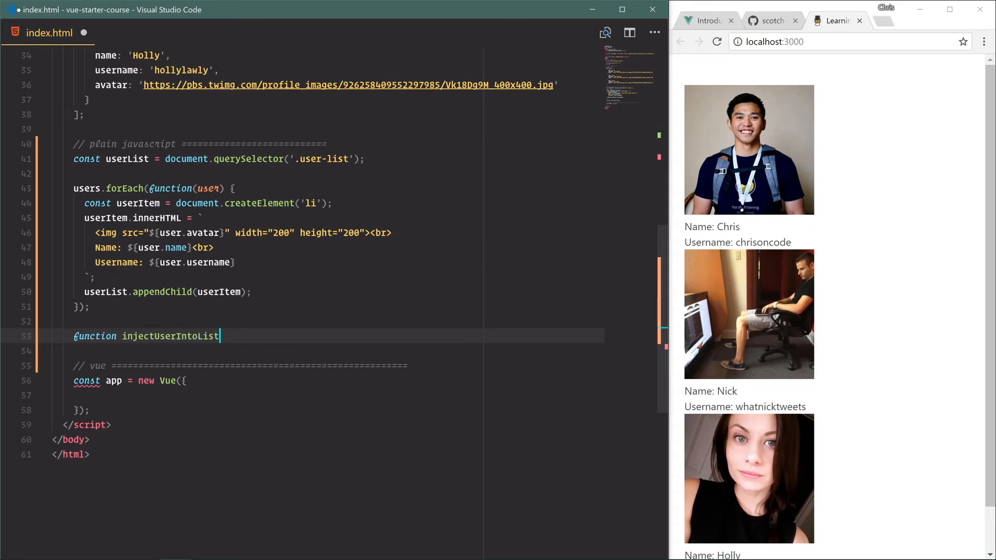
text((user) {)
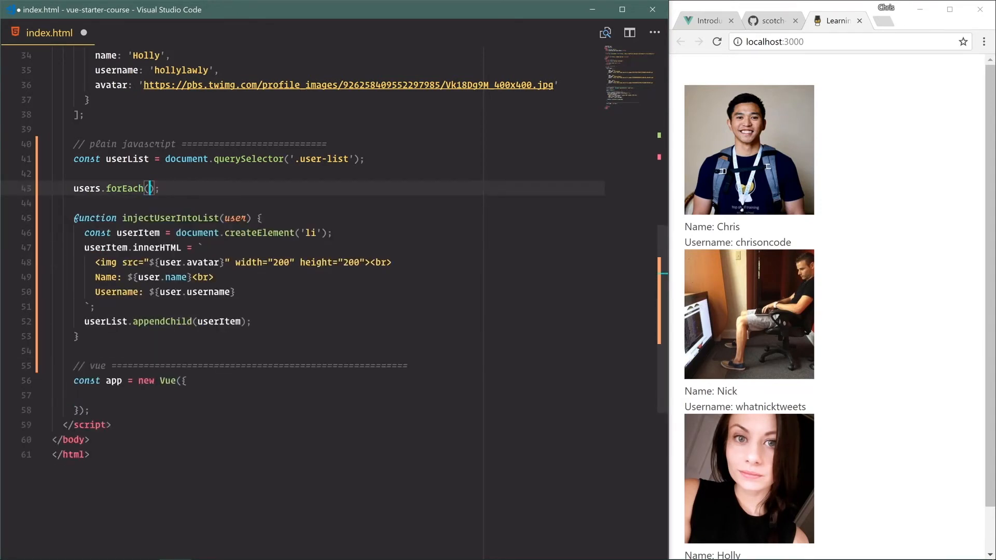
text(injectUserIntoList)
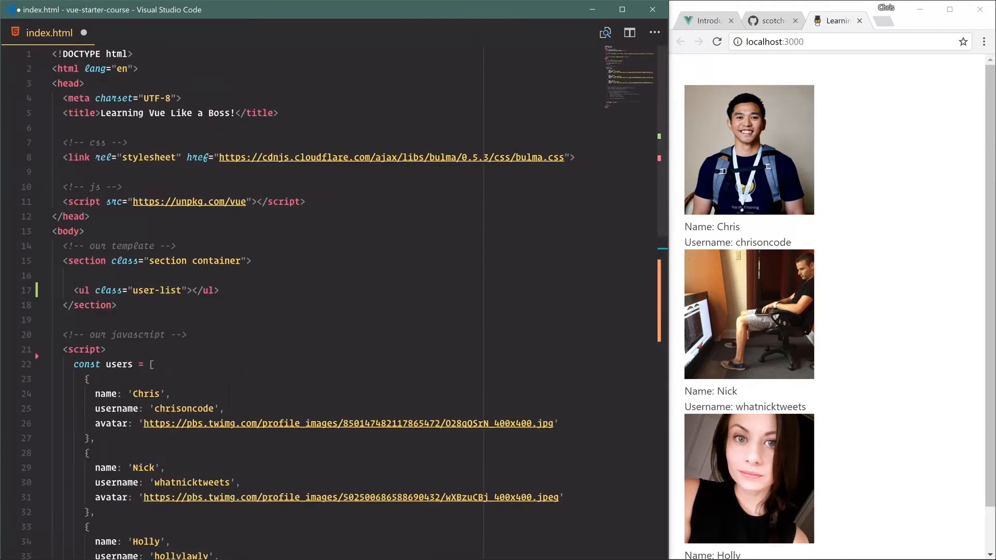
- Comment out the old <ul class="user-list"> and give the Vue instance el: '#app'
key(ctrl+/)
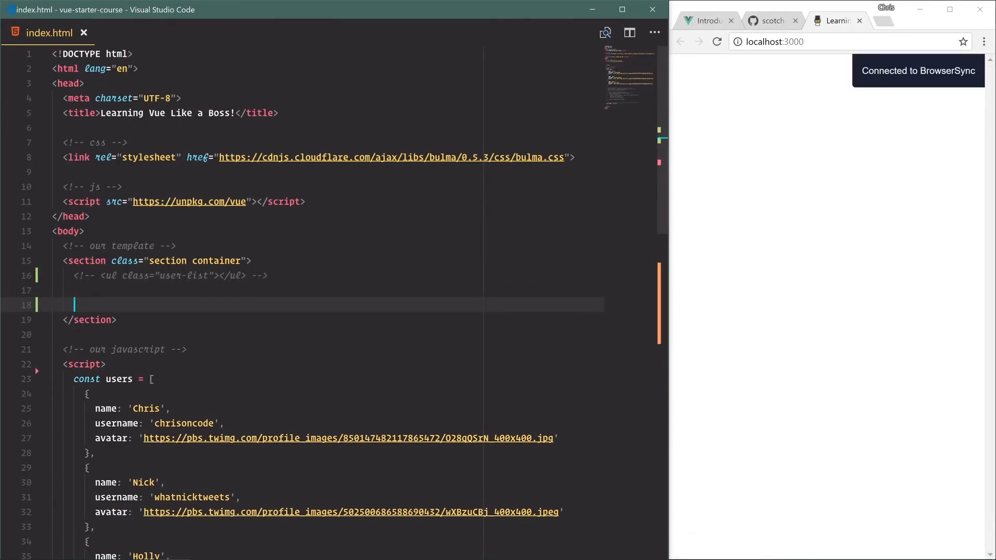
scroll(down, 3)
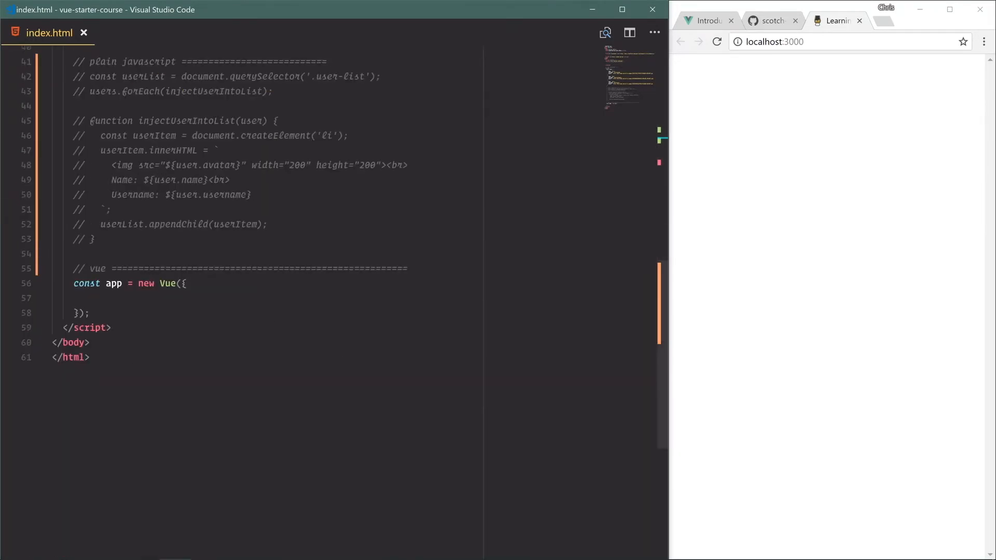
text(el: '#app')
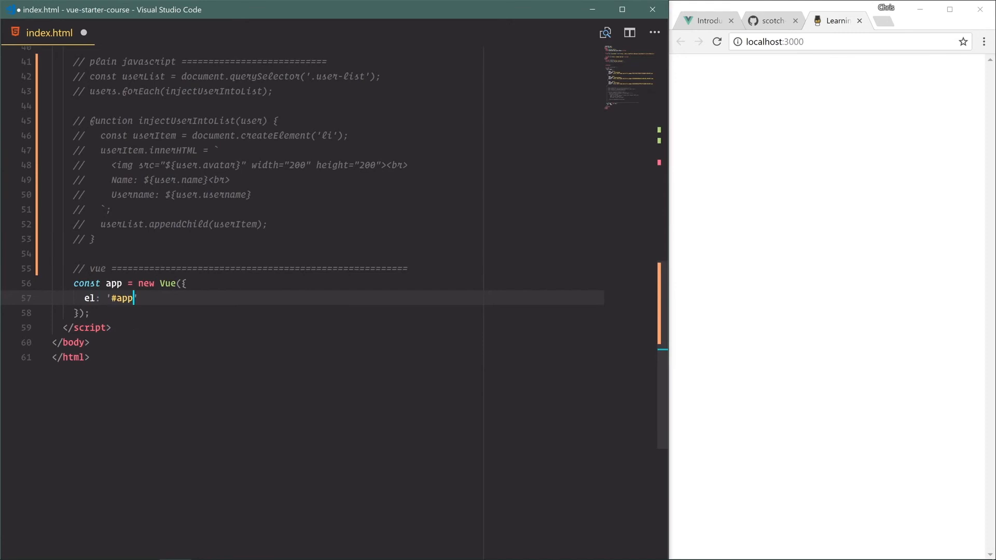
text(,)
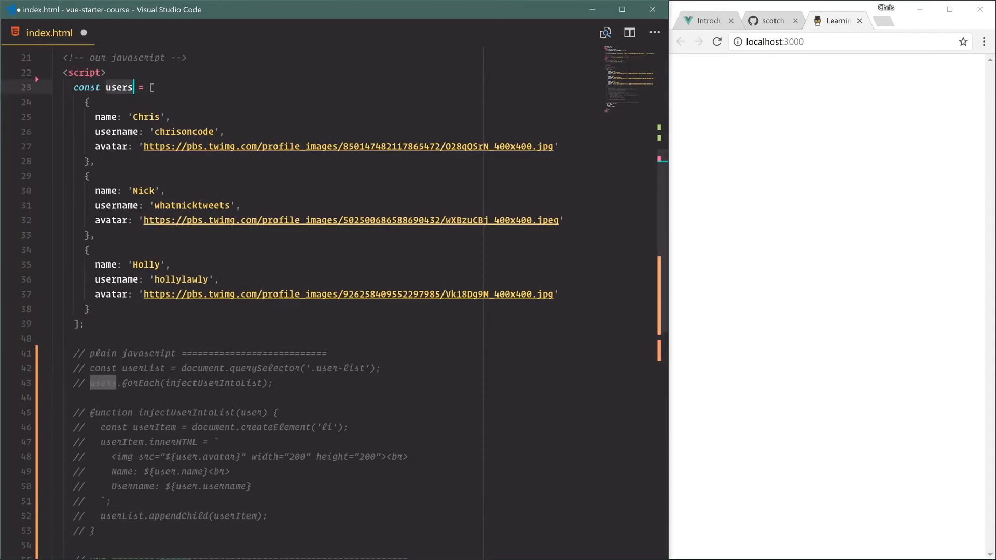
scroll(down, 3)
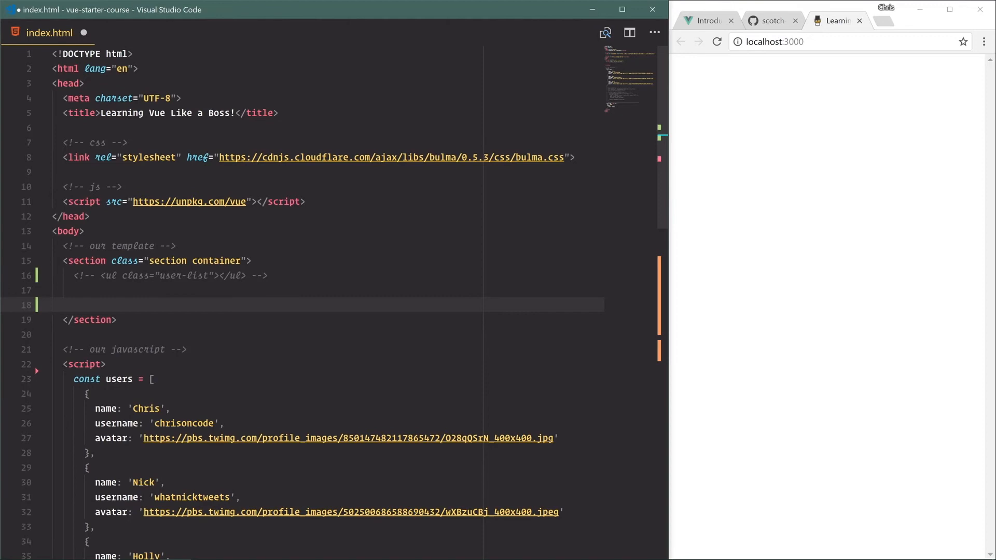
- Give the section id="app" and add a <ul class="user-list"> inside it
text(id="a")
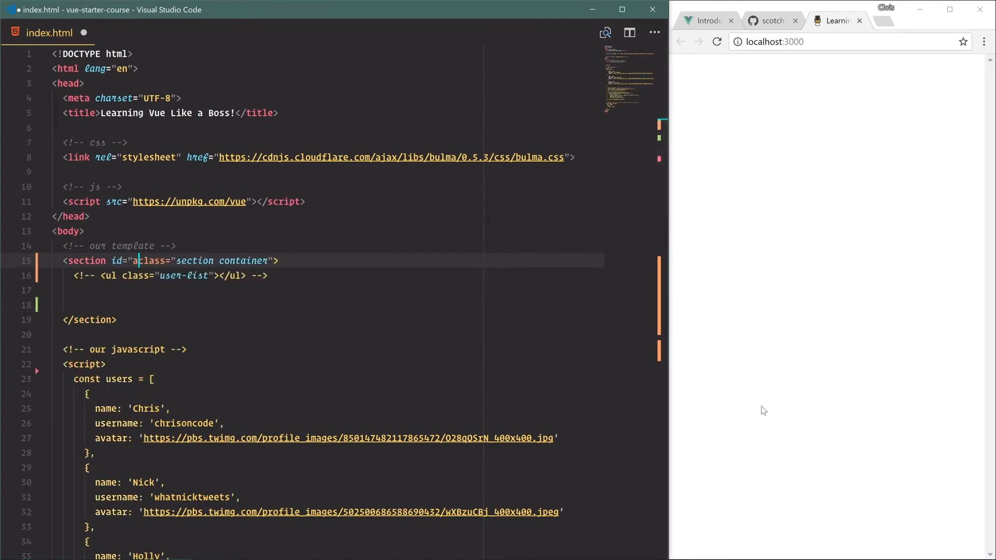
text(pp")
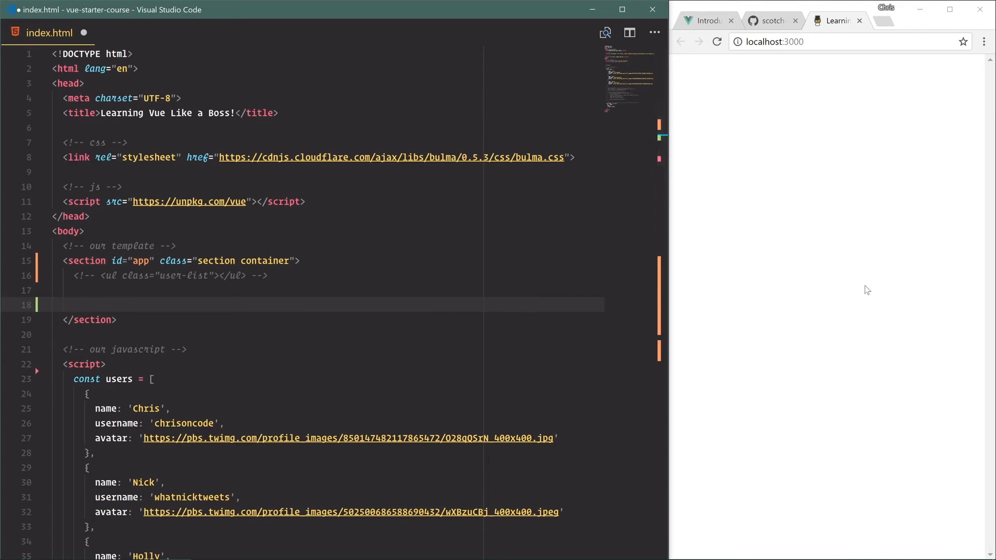
text(<ul class="")
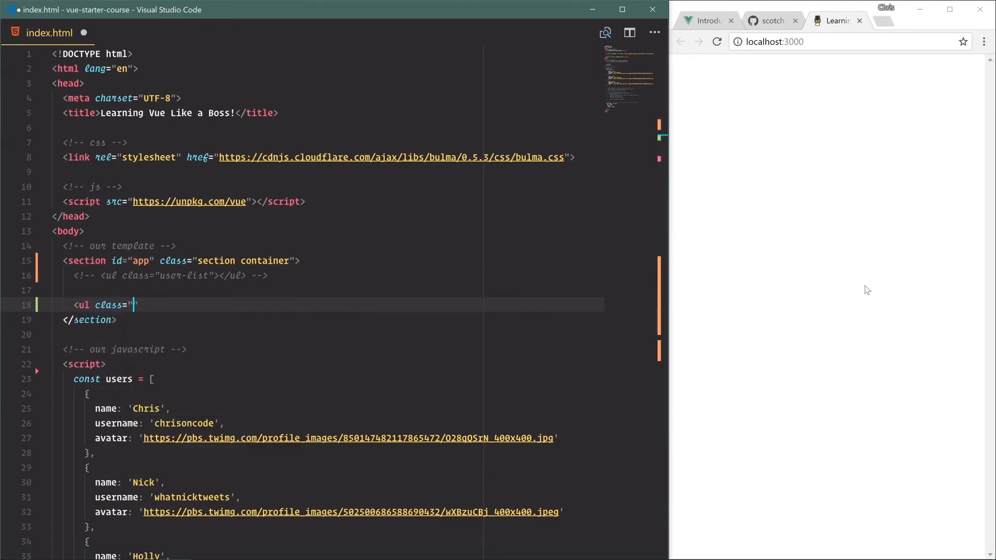
text(user-list"></ul>)
text(<li ></li>)
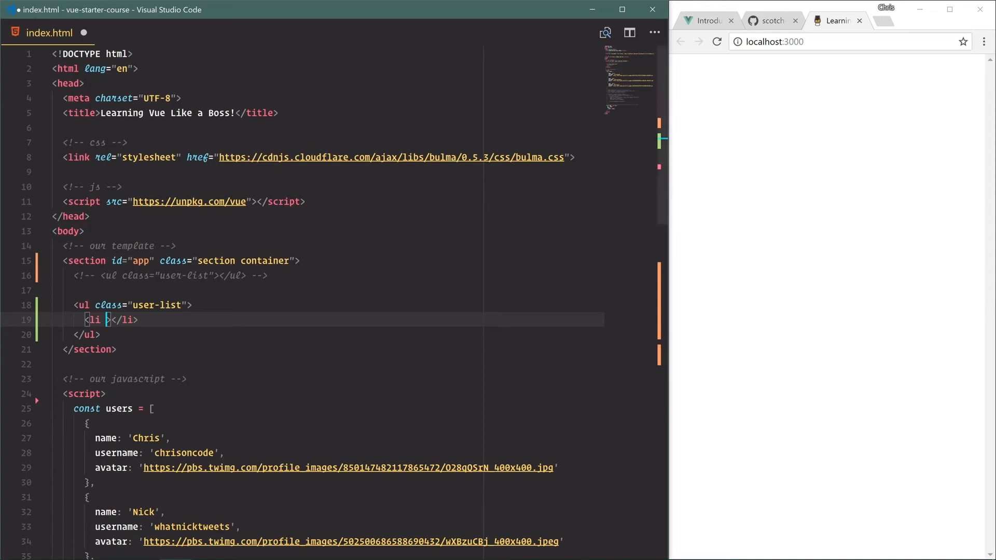
- Add an li with v-for="user in users" holding an img v-bind:src to user.avatar, width 200
text(v-fo)
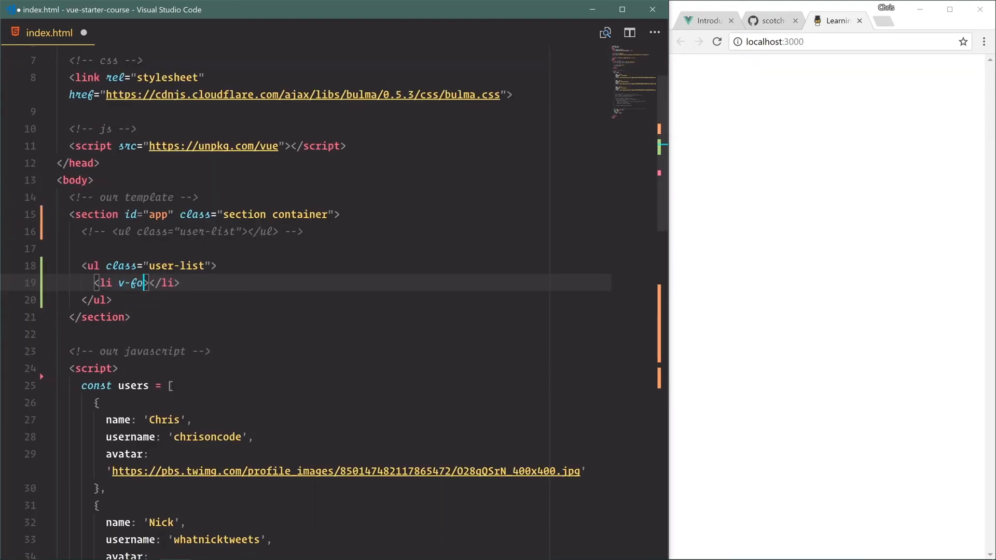
text(="user in users")
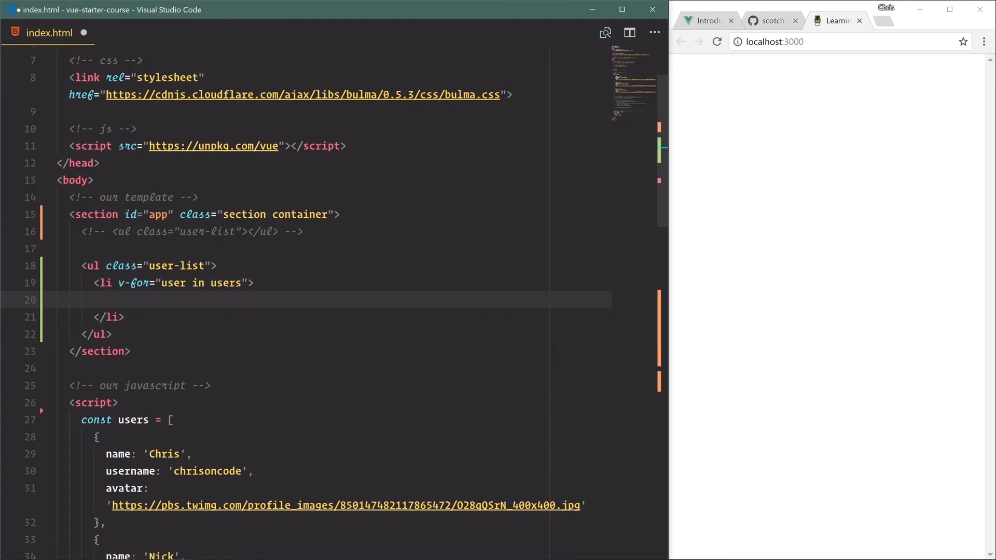
text(<img)
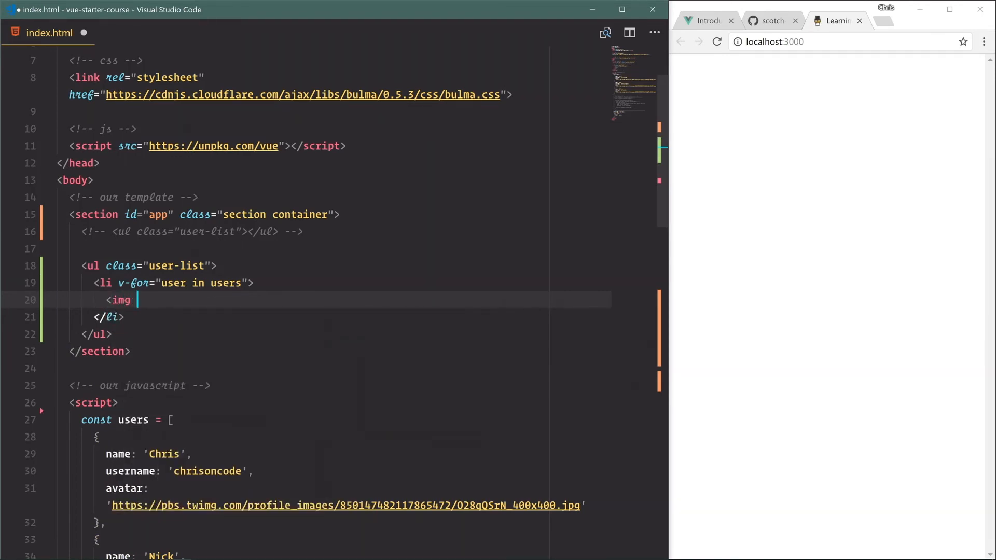
text(:src)
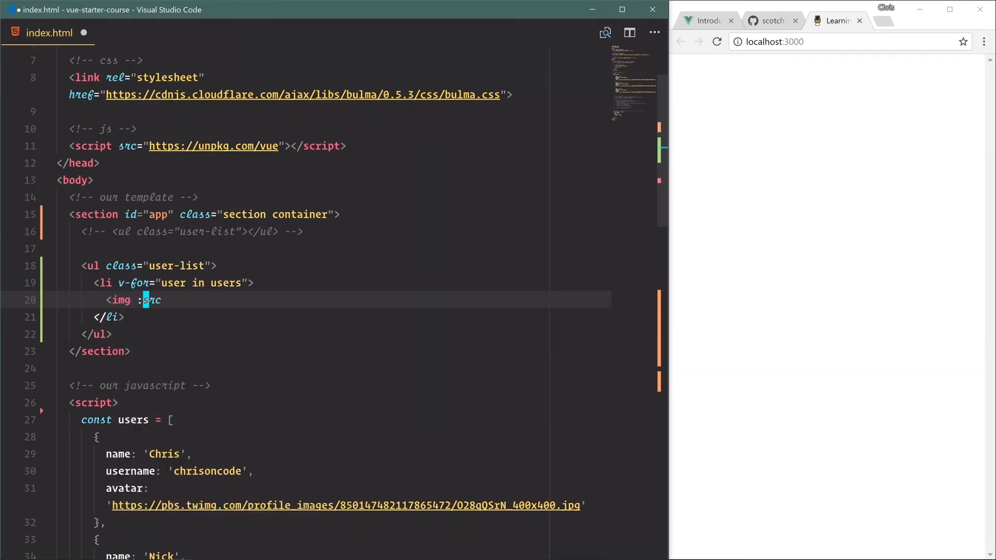
text(v-bin)
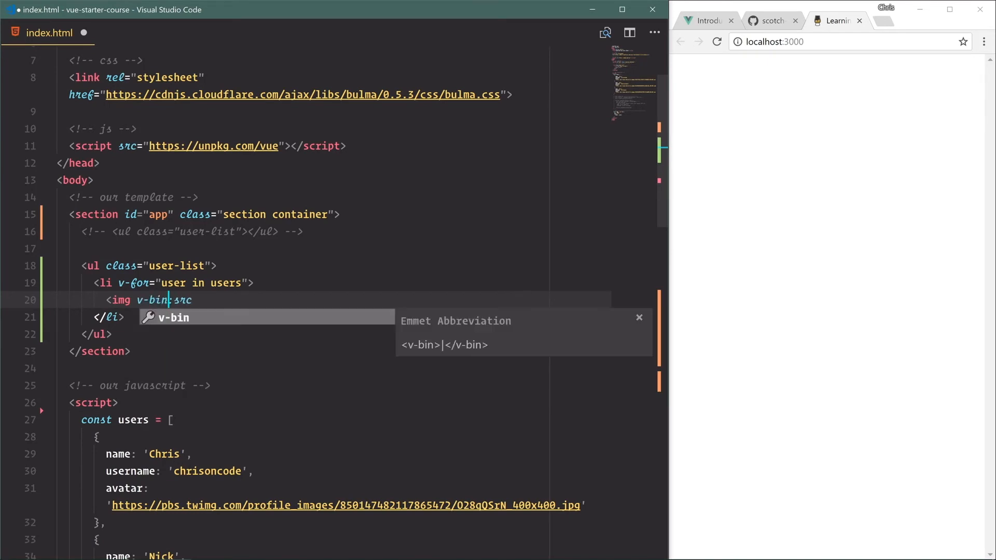
text(d)
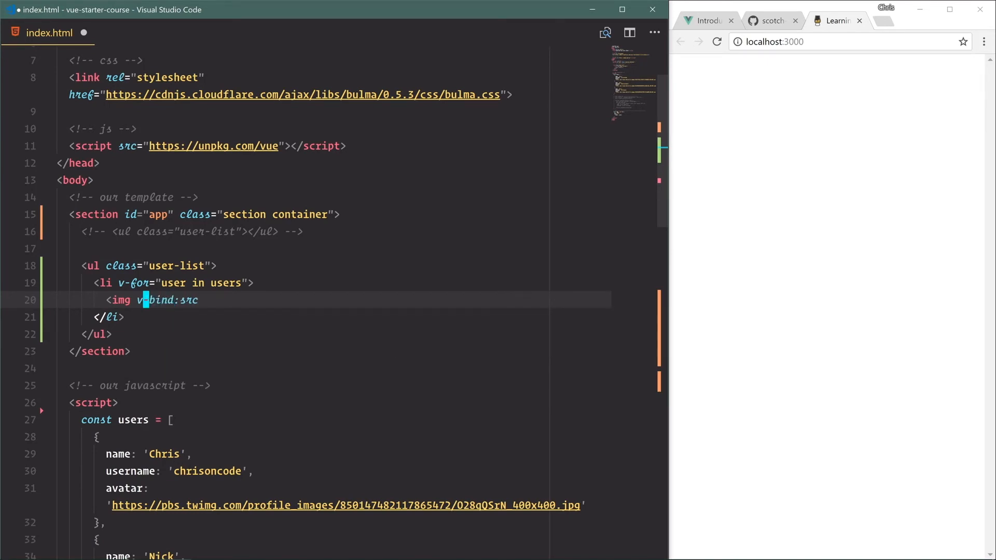
text(width="200" height="200)
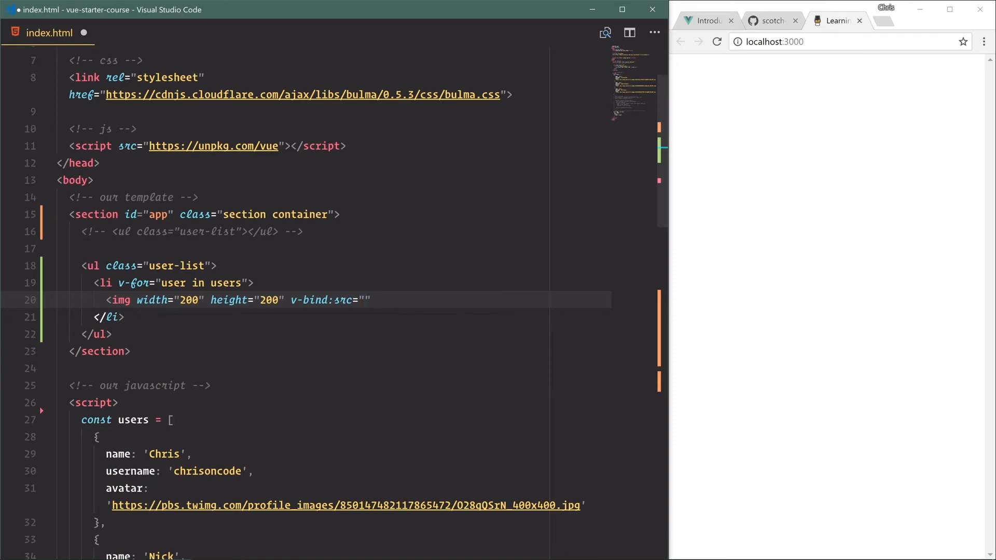
text(user.avatar)
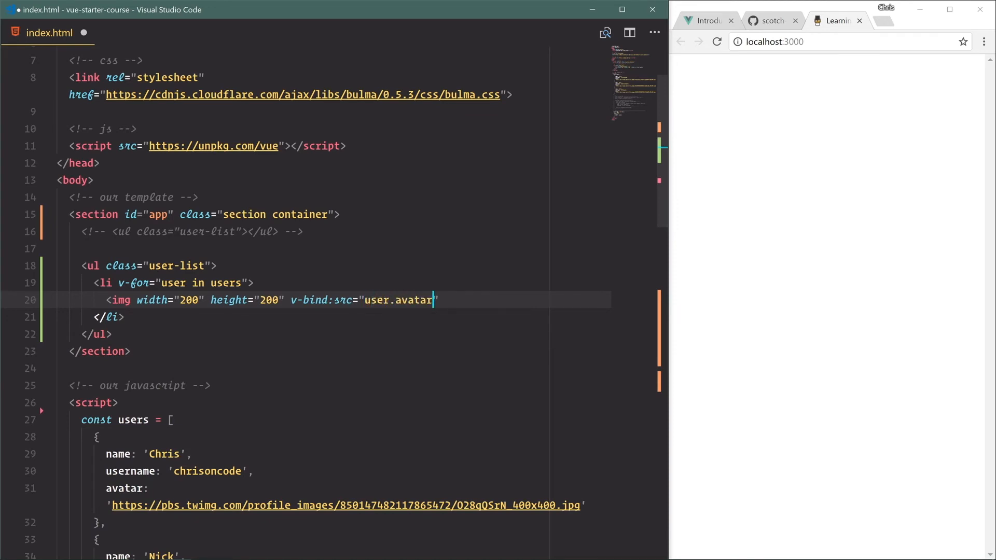
- After a <br>, show {{ user.name }} and Username: {{ user.username }}
text(<br>)
text(Name:)
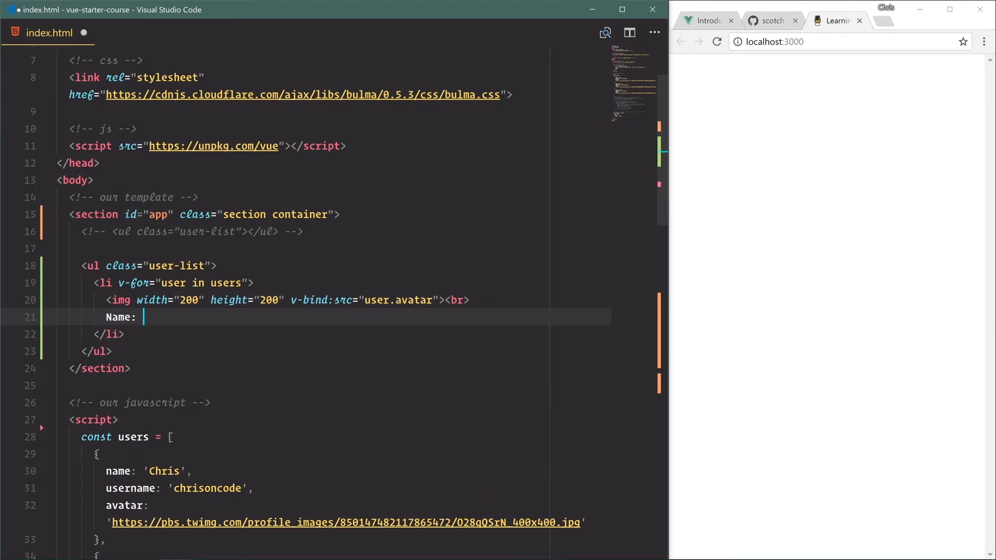
text({{ user.name }}<br>)
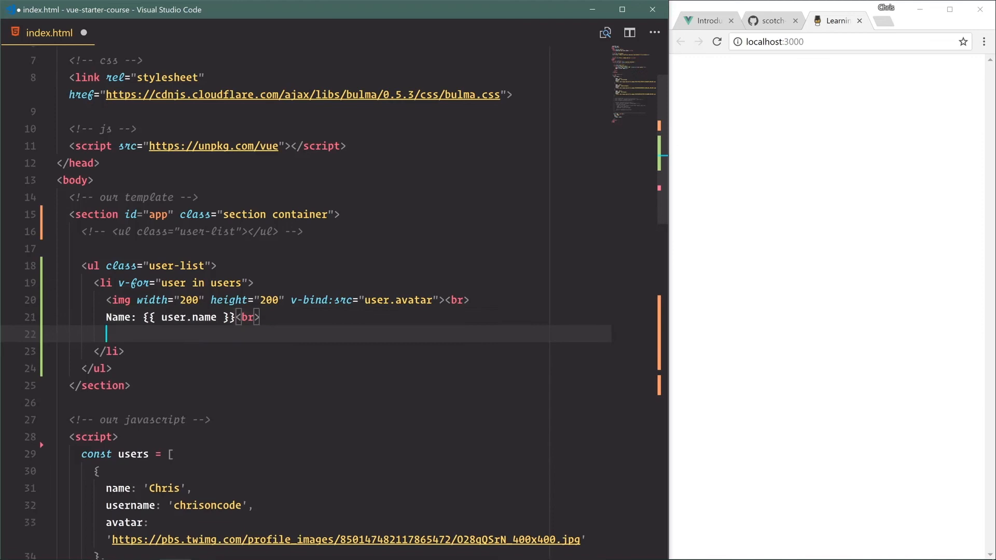
text(Username:)
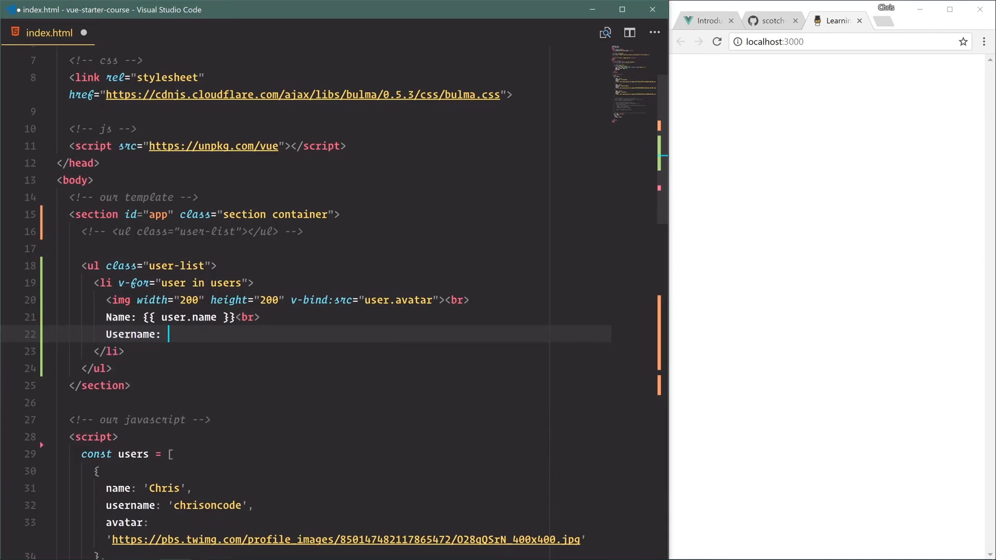
text({{ user.usern }})
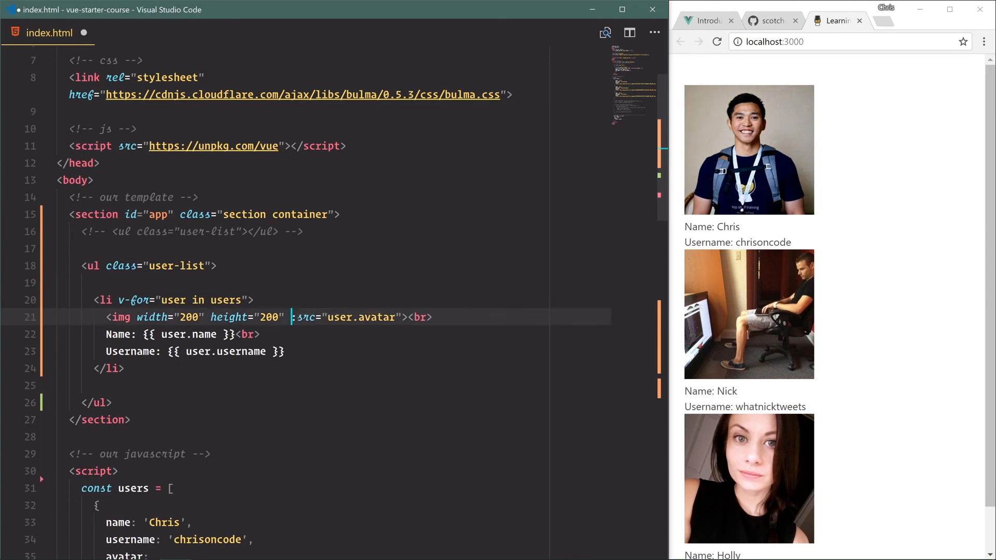
- Save index.html with the :src shorthand and select the commented plain JavaScript block above the Vue instance
key(ctrl+s)
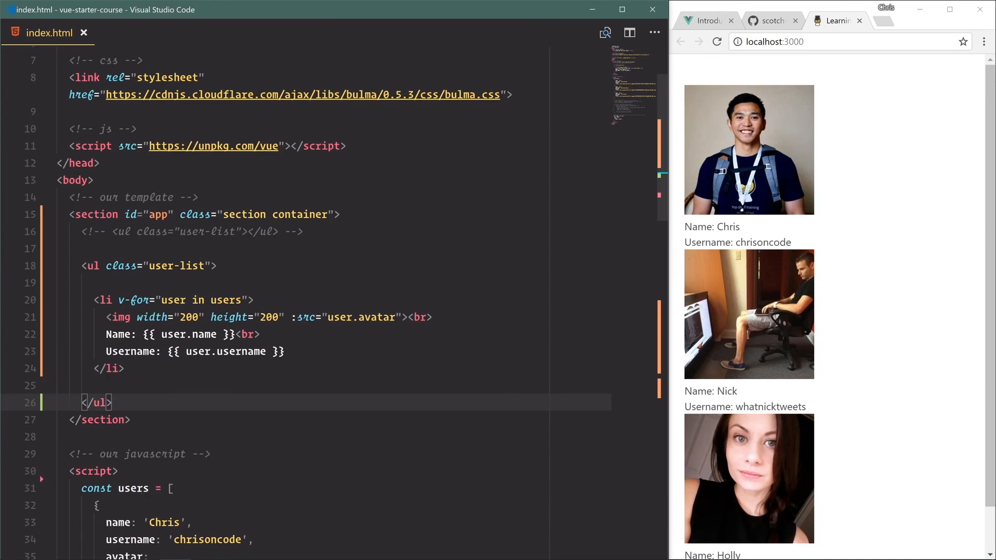
scroll(down, 3)
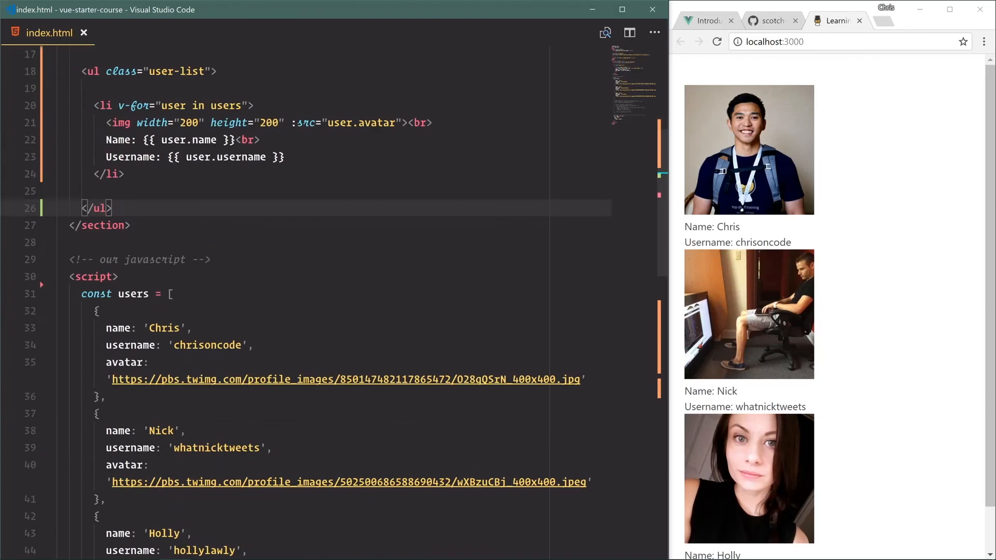
scroll(down, 3)
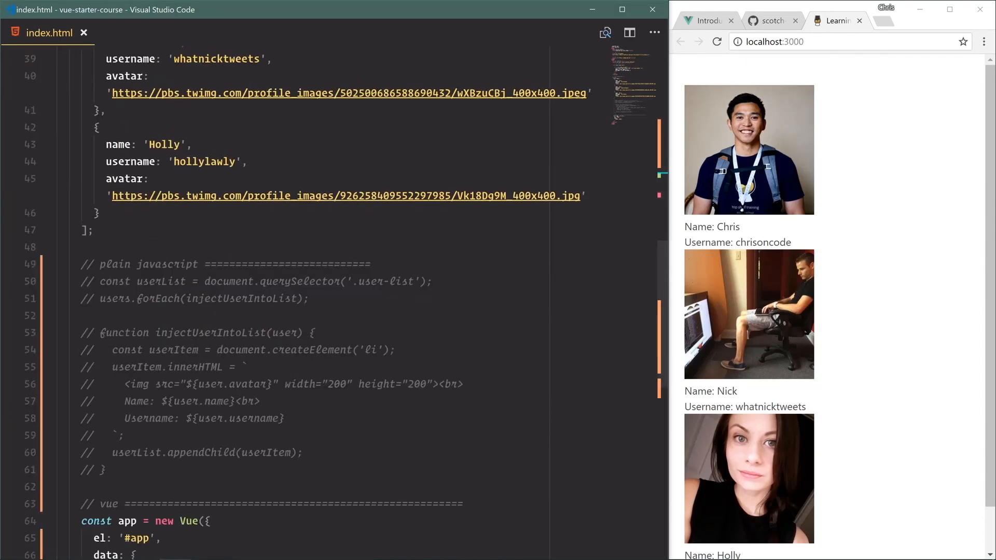
drag(83, 281, 83, 471)
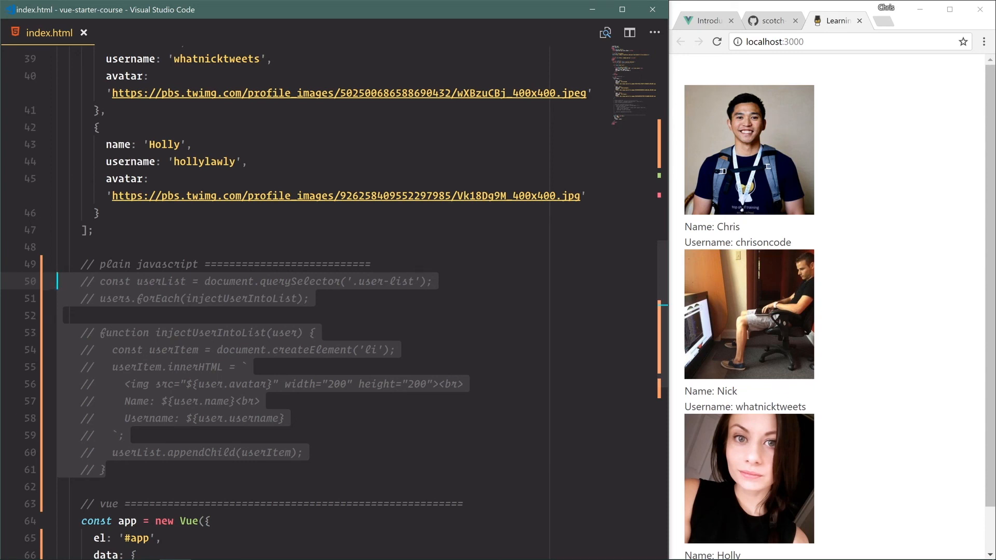
scroll(down, 3)
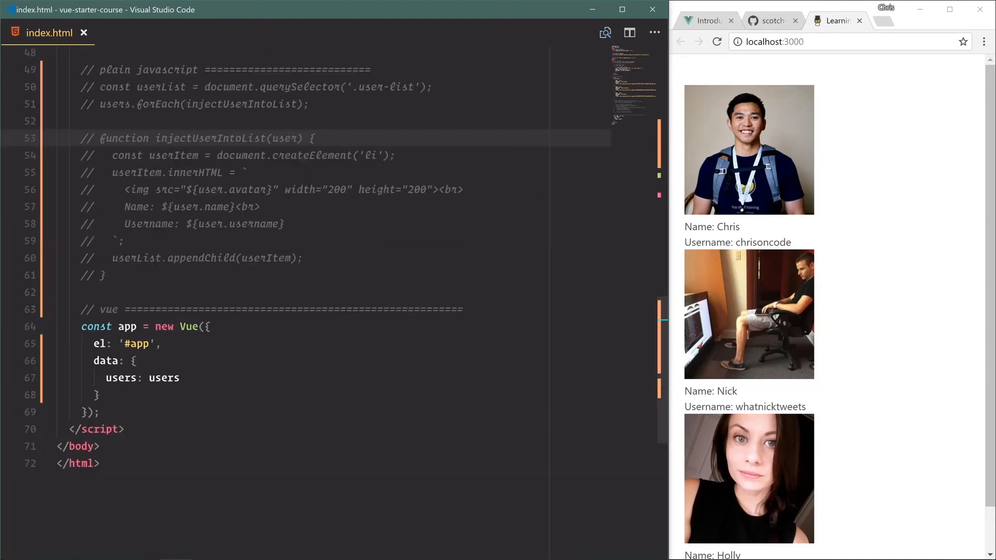